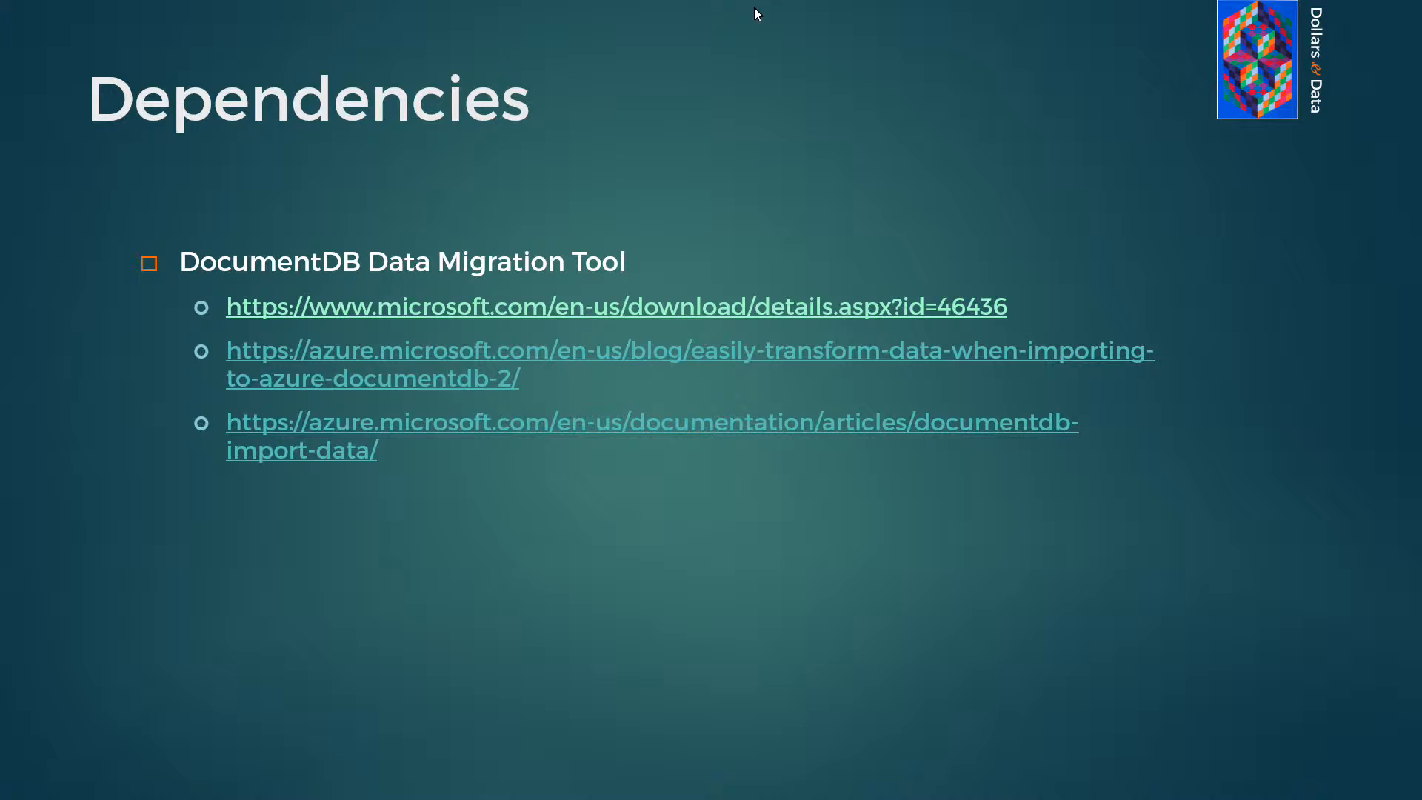
- Advance the slideshow to the Sidenote slide on keeping up with Azure services
key(right)
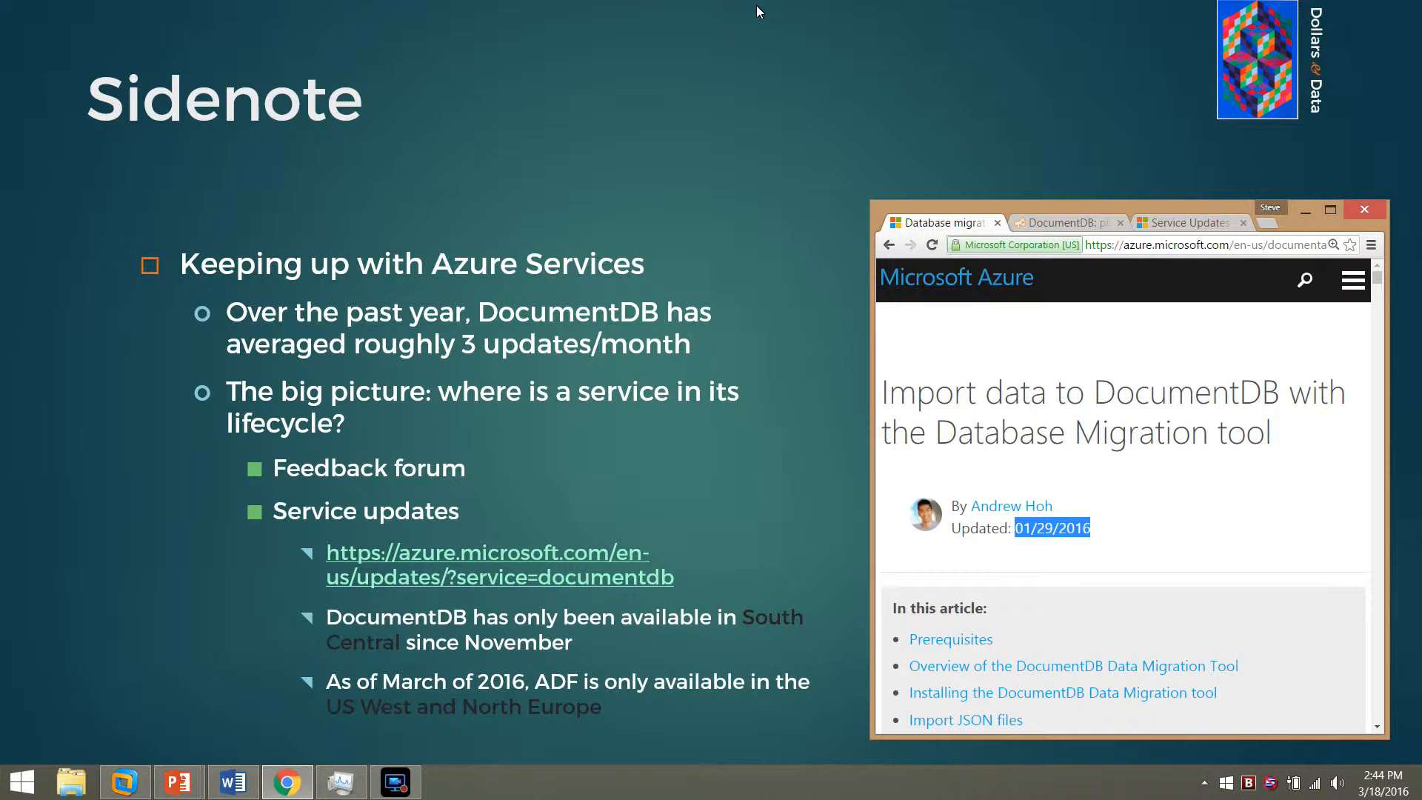
mouse_move(812, 96)
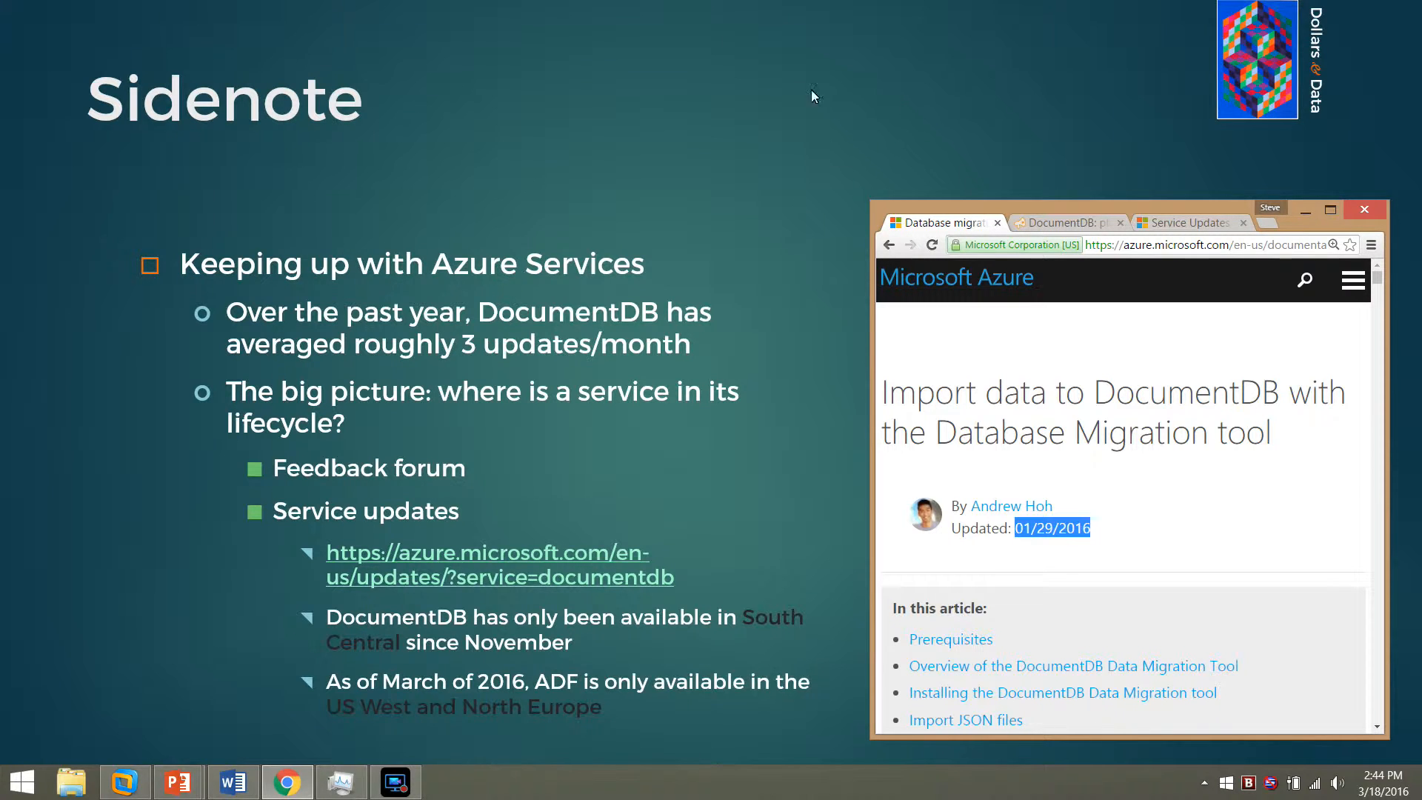
mouse_move(1079, 549)
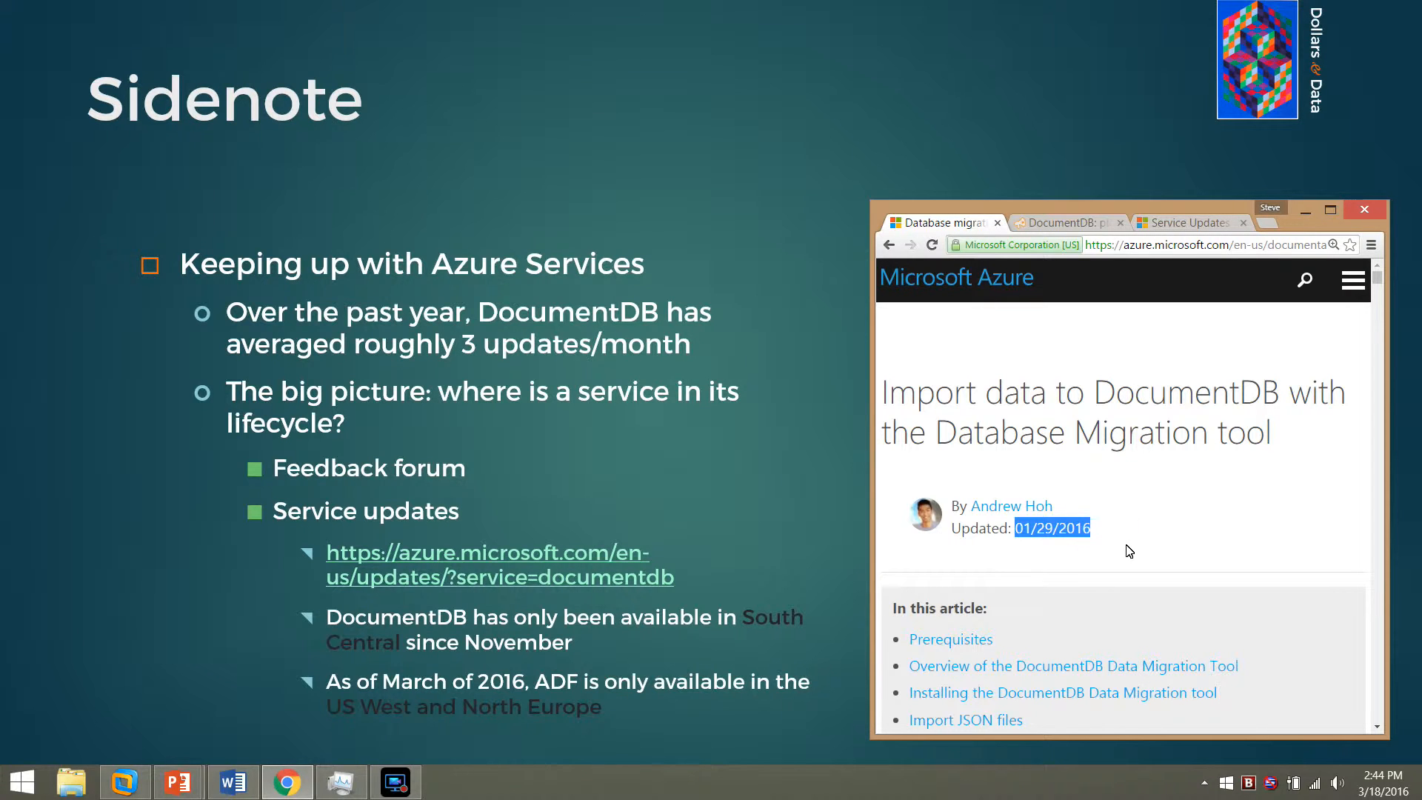
mouse_move(1129, 526)
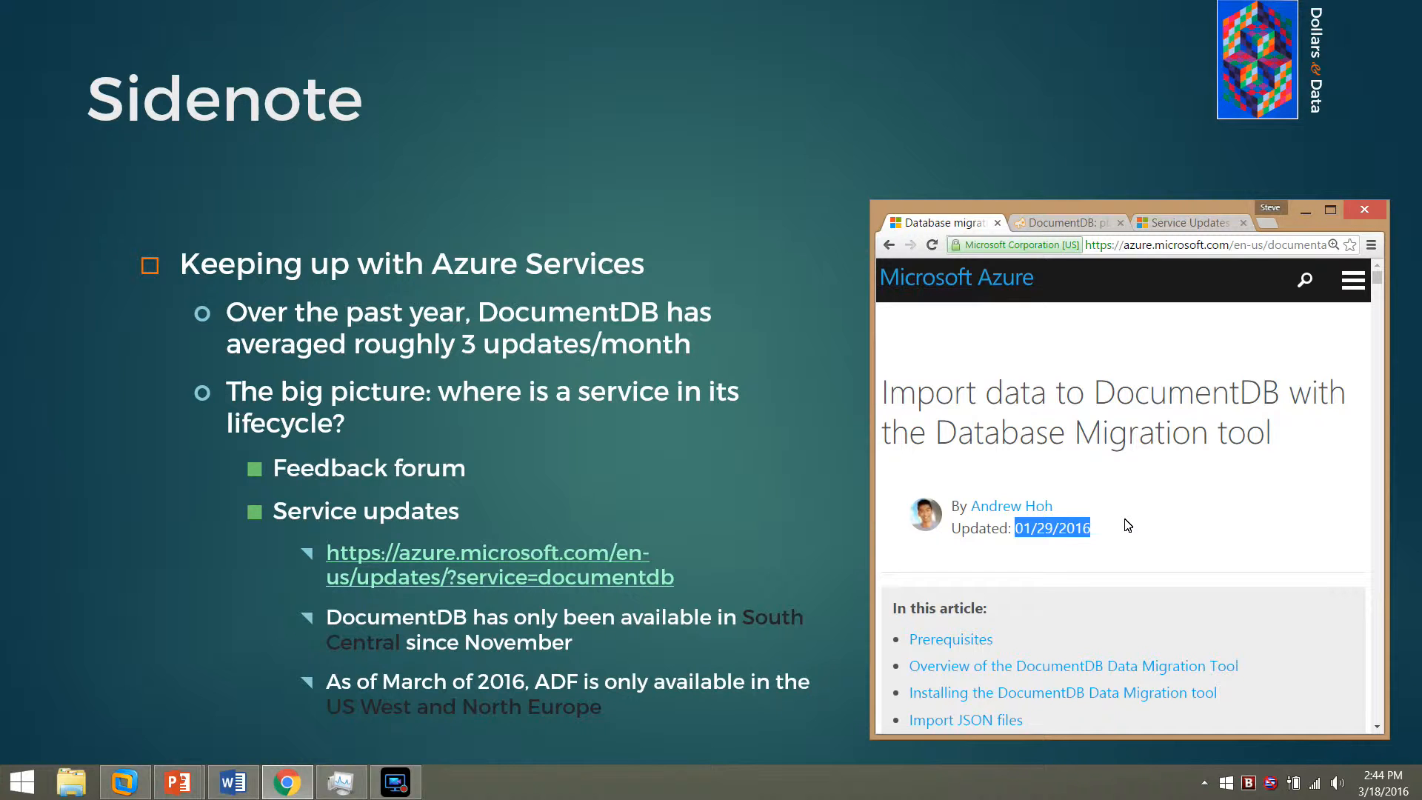
- Show the planned ideas list in the Azure DocumentDB Feedback Forum, including Backup Solution and Allow Paging
click(1061, 222)
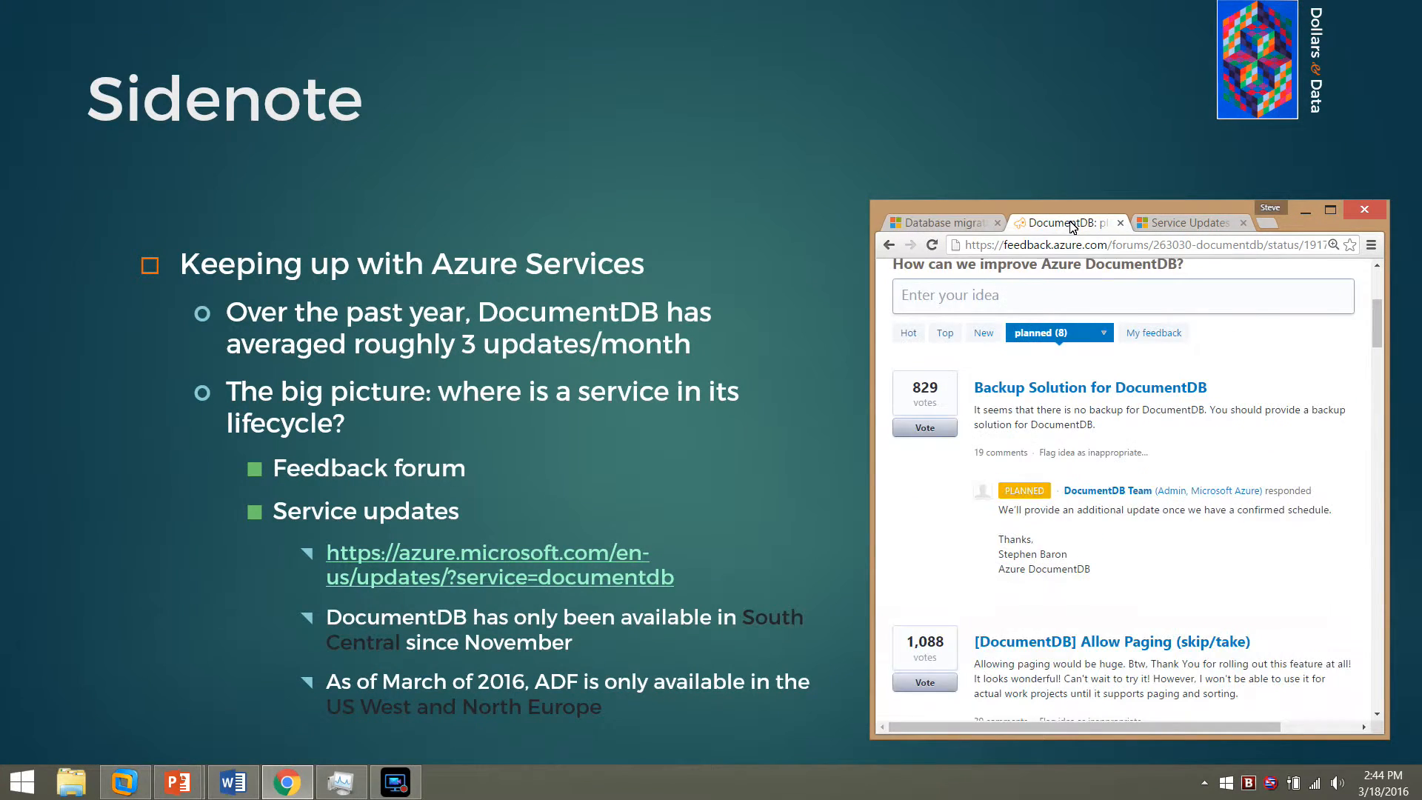
scroll(up, 3)
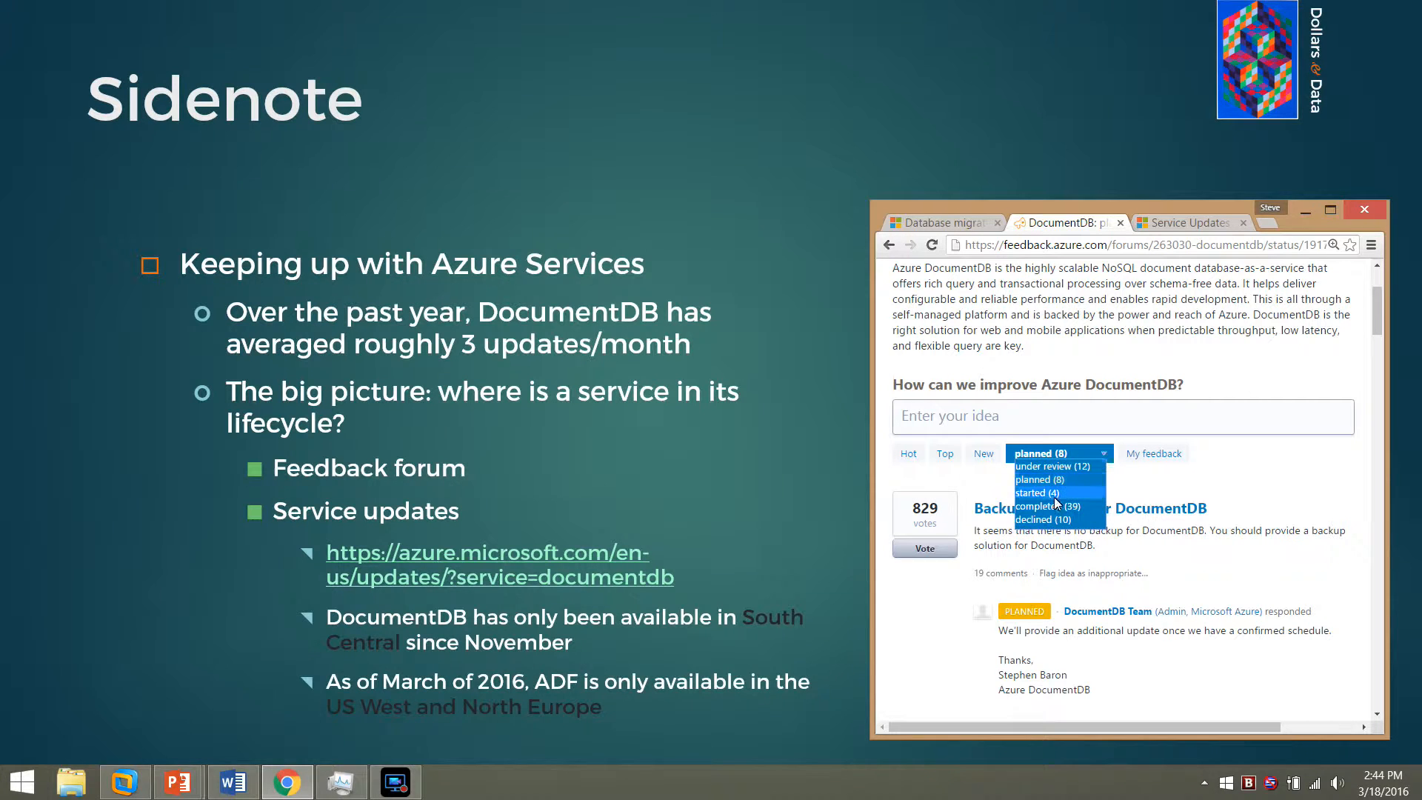
mouse_move(1040, 479)
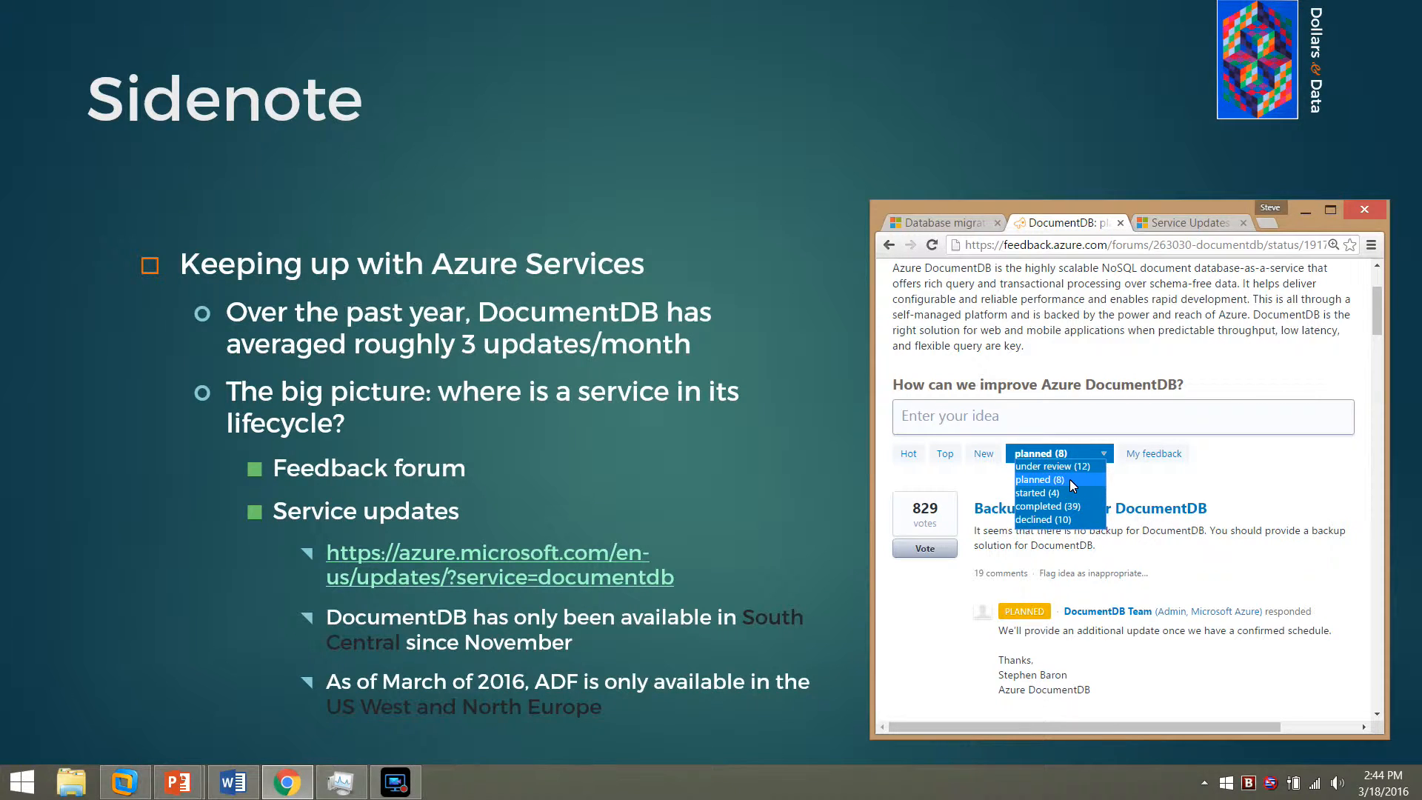
mouse_move(1061, 540)
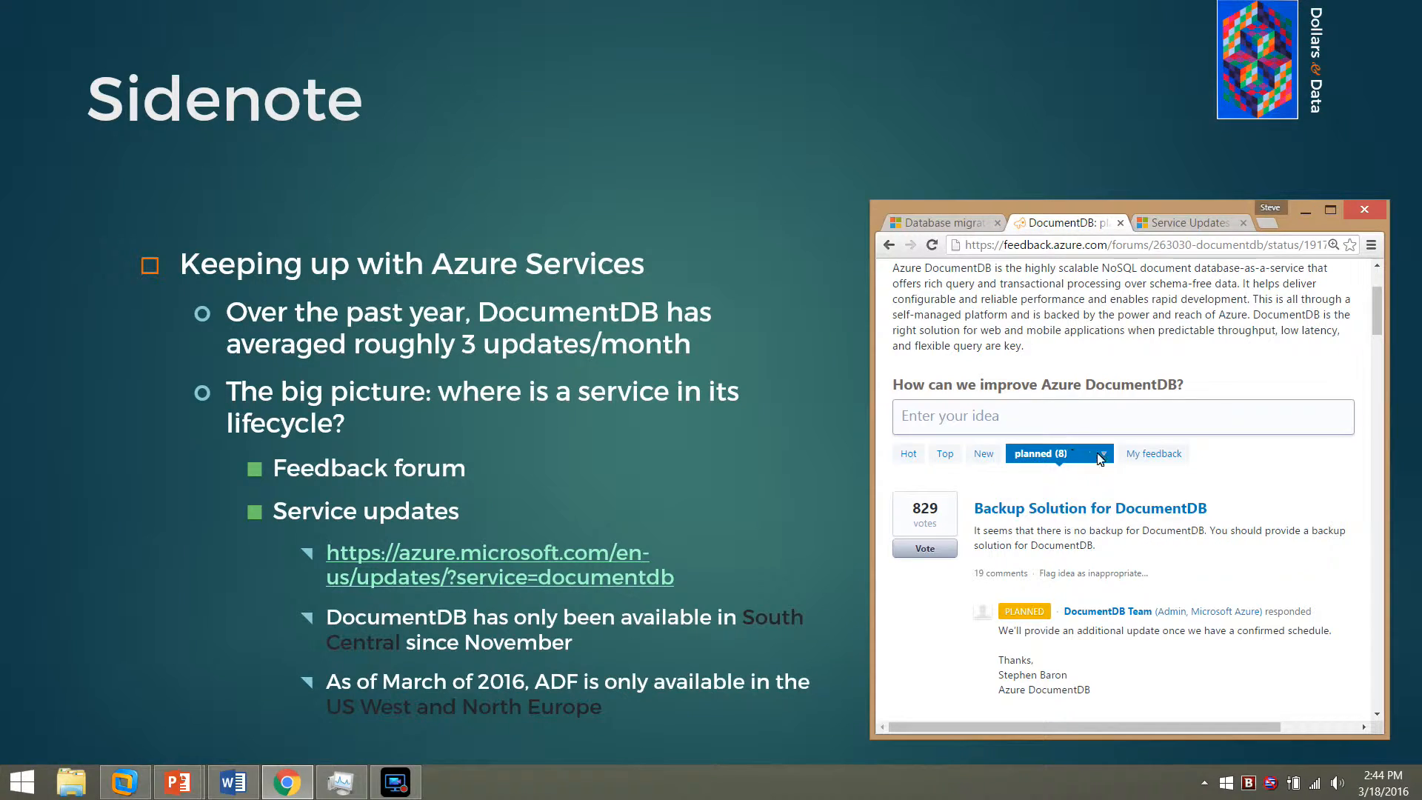
mouse_move(1323, 567)
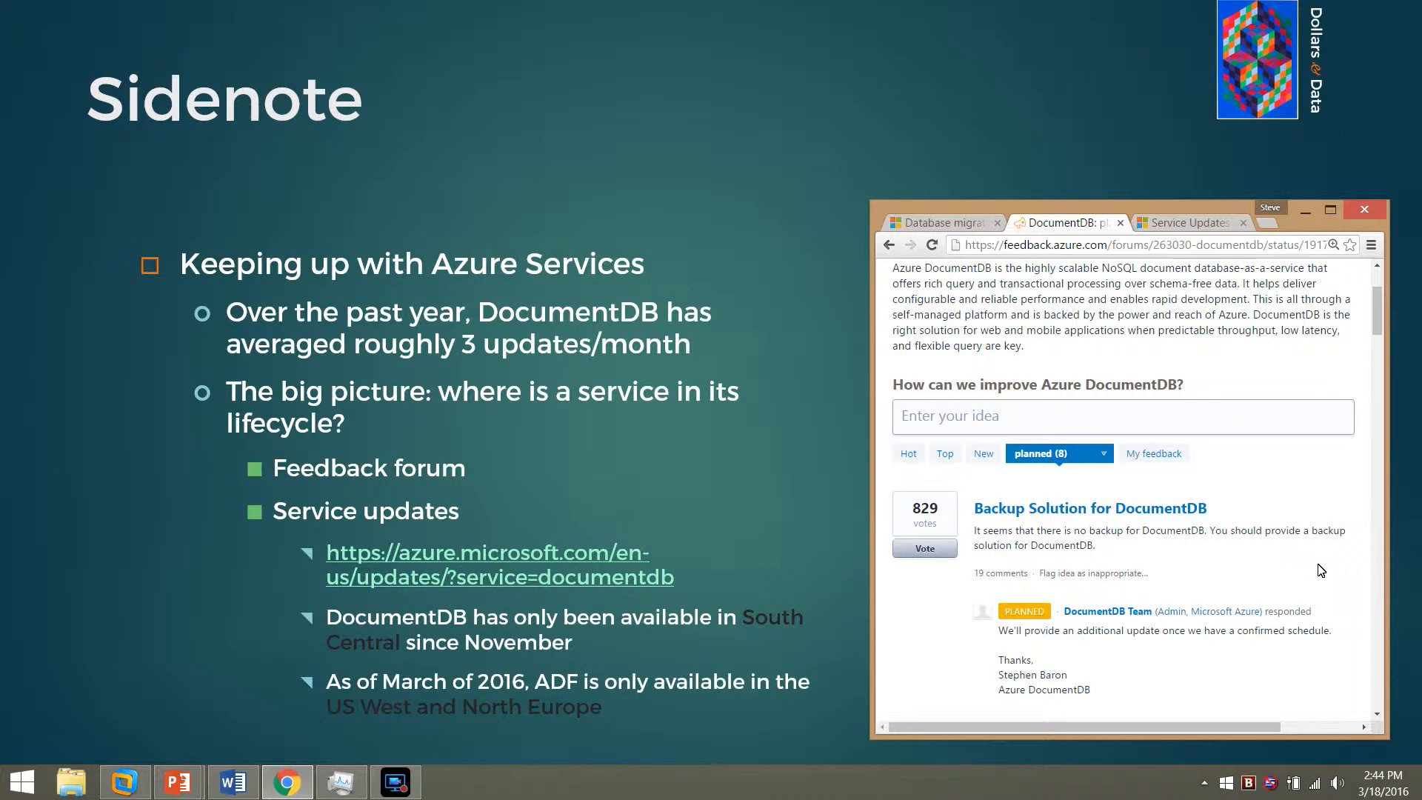
scroll(down, 3)
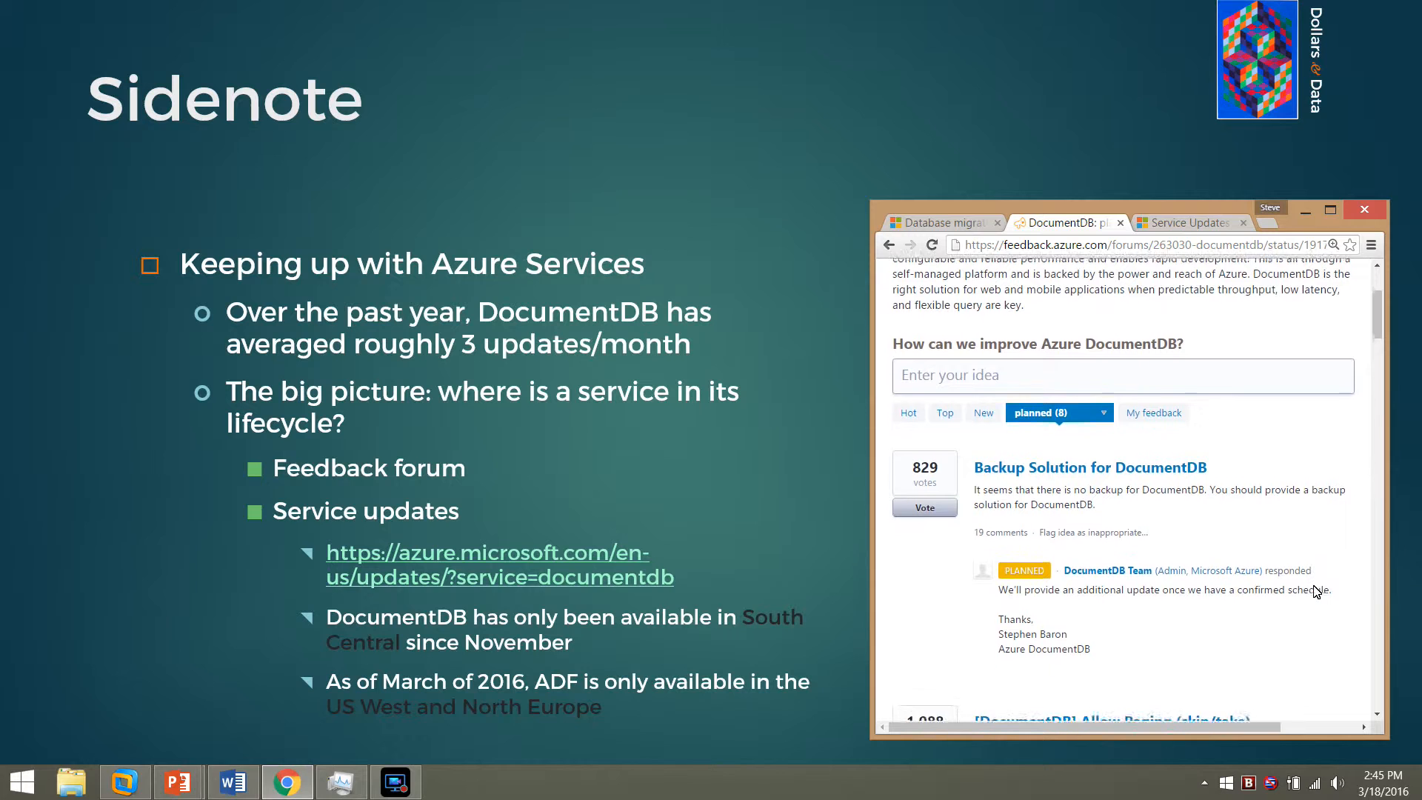
scroll(down, 3)
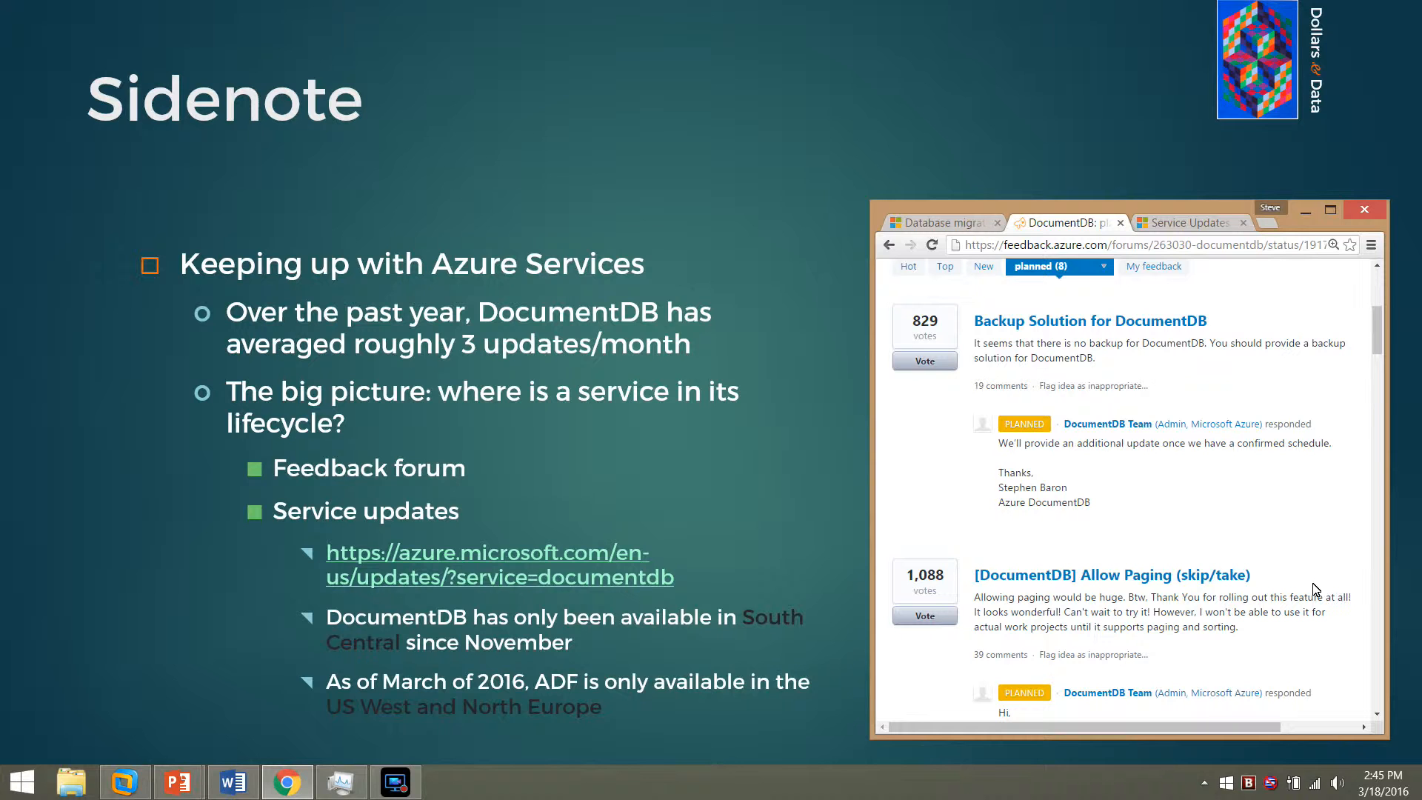
- Show the DocumentDB-filtered Azure Service Updates list and review the Update Type filter options
click(1188, 222)
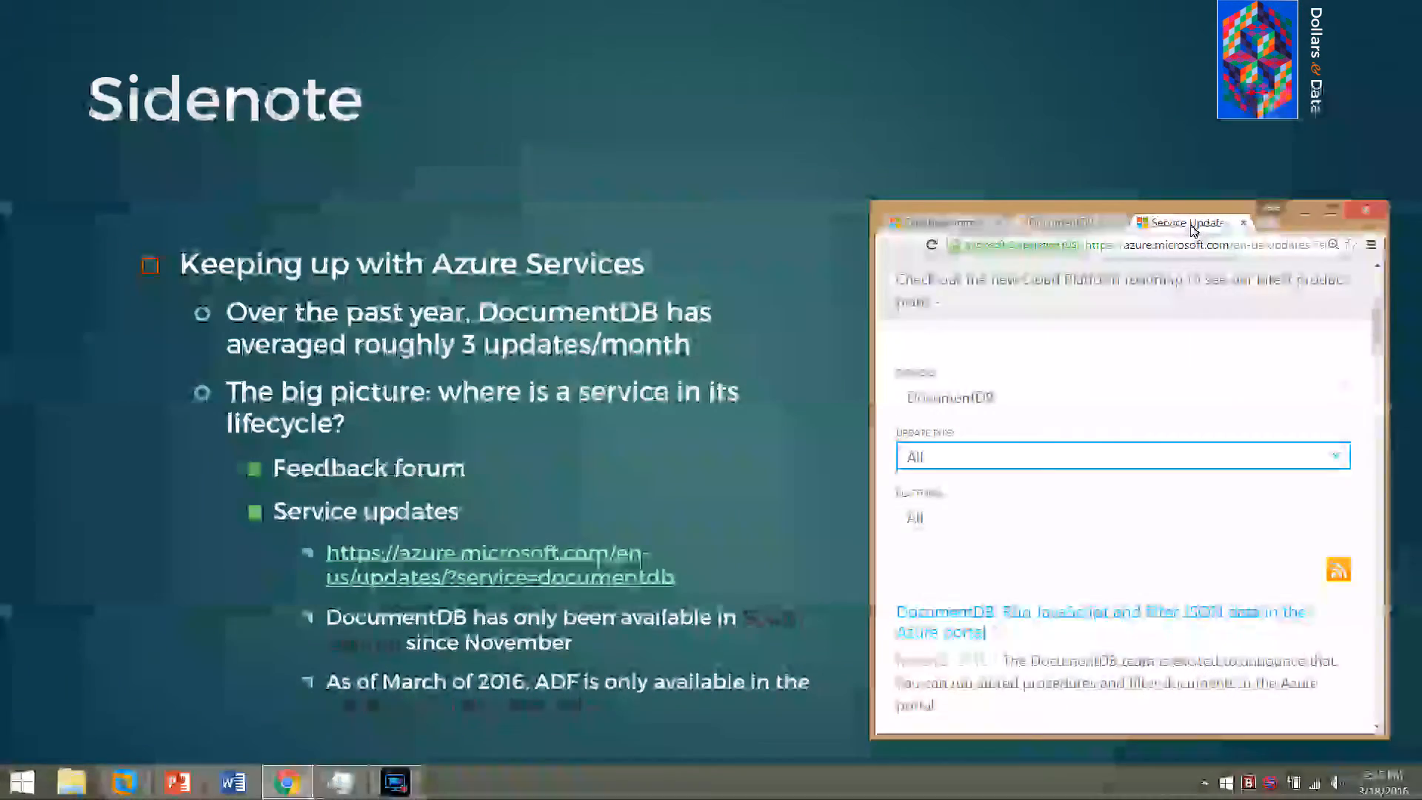
scroll(up, 3)
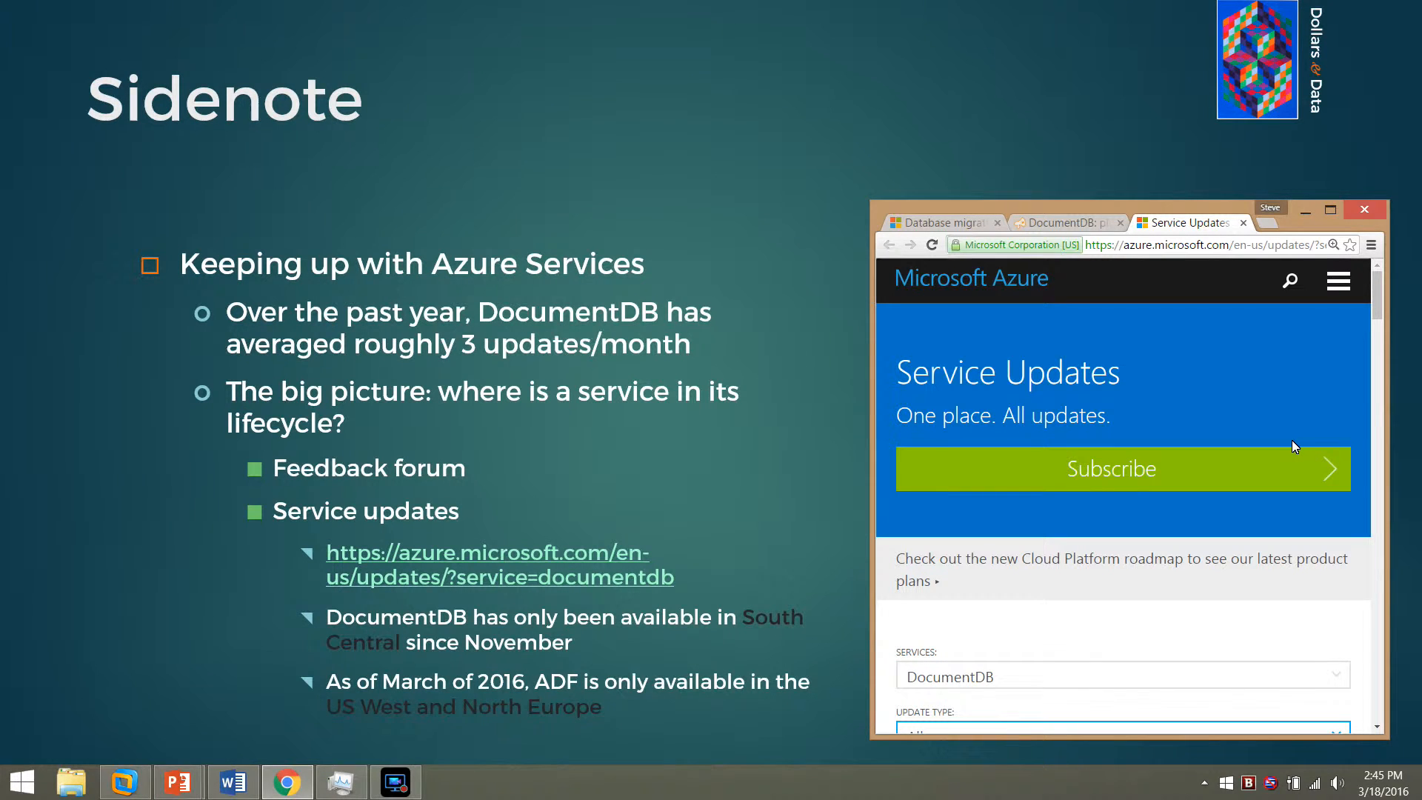
scroll(down, 3)
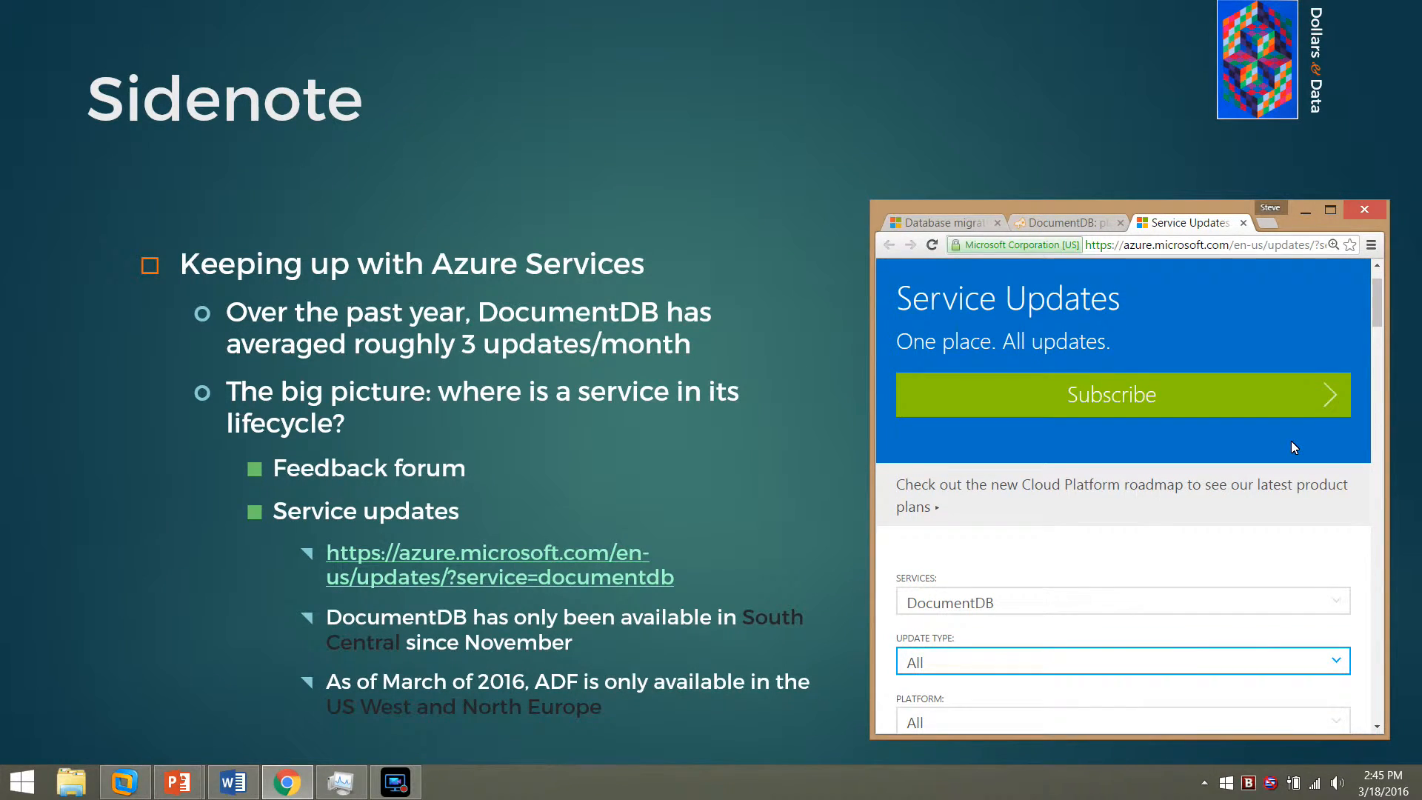
click(1121, 661)
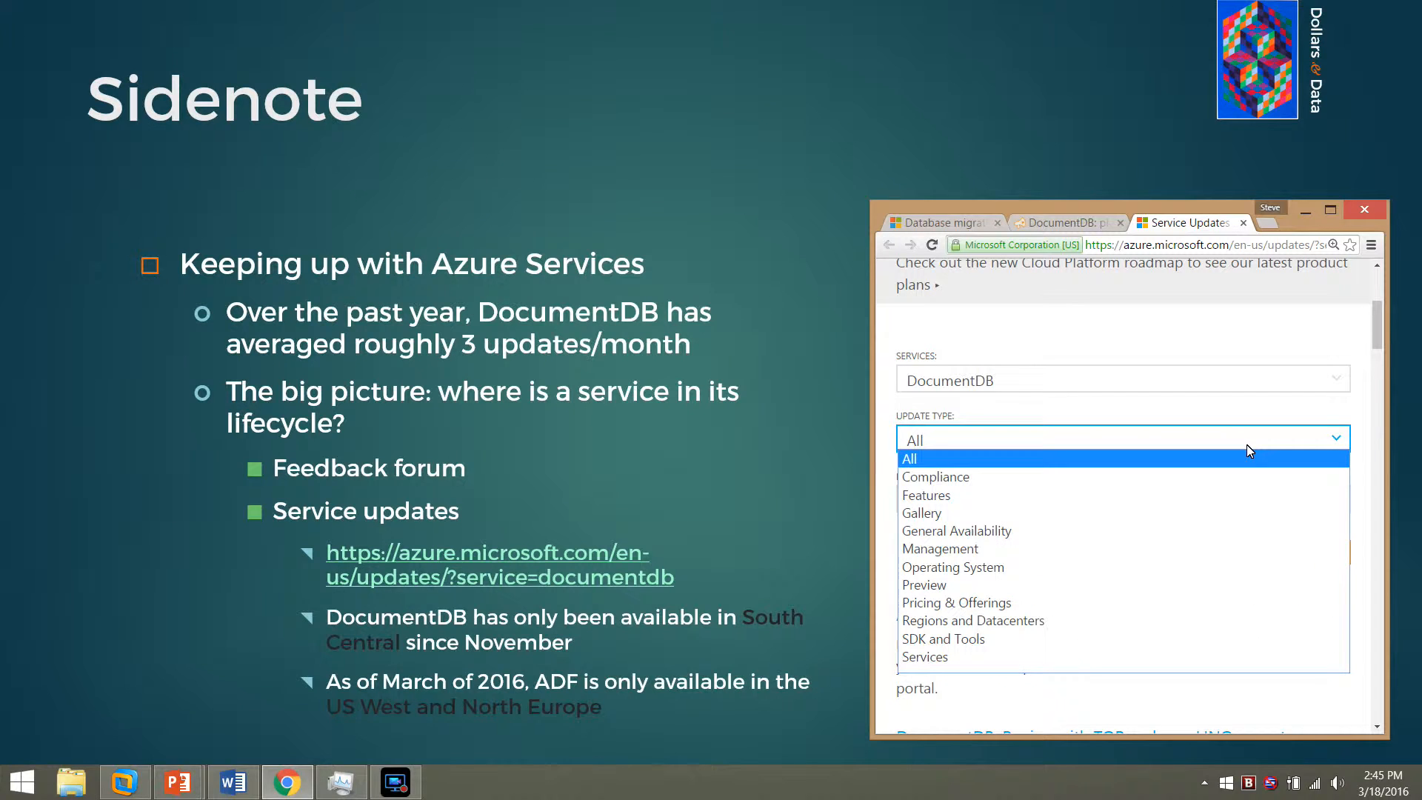
mouse_move(1236, 495)
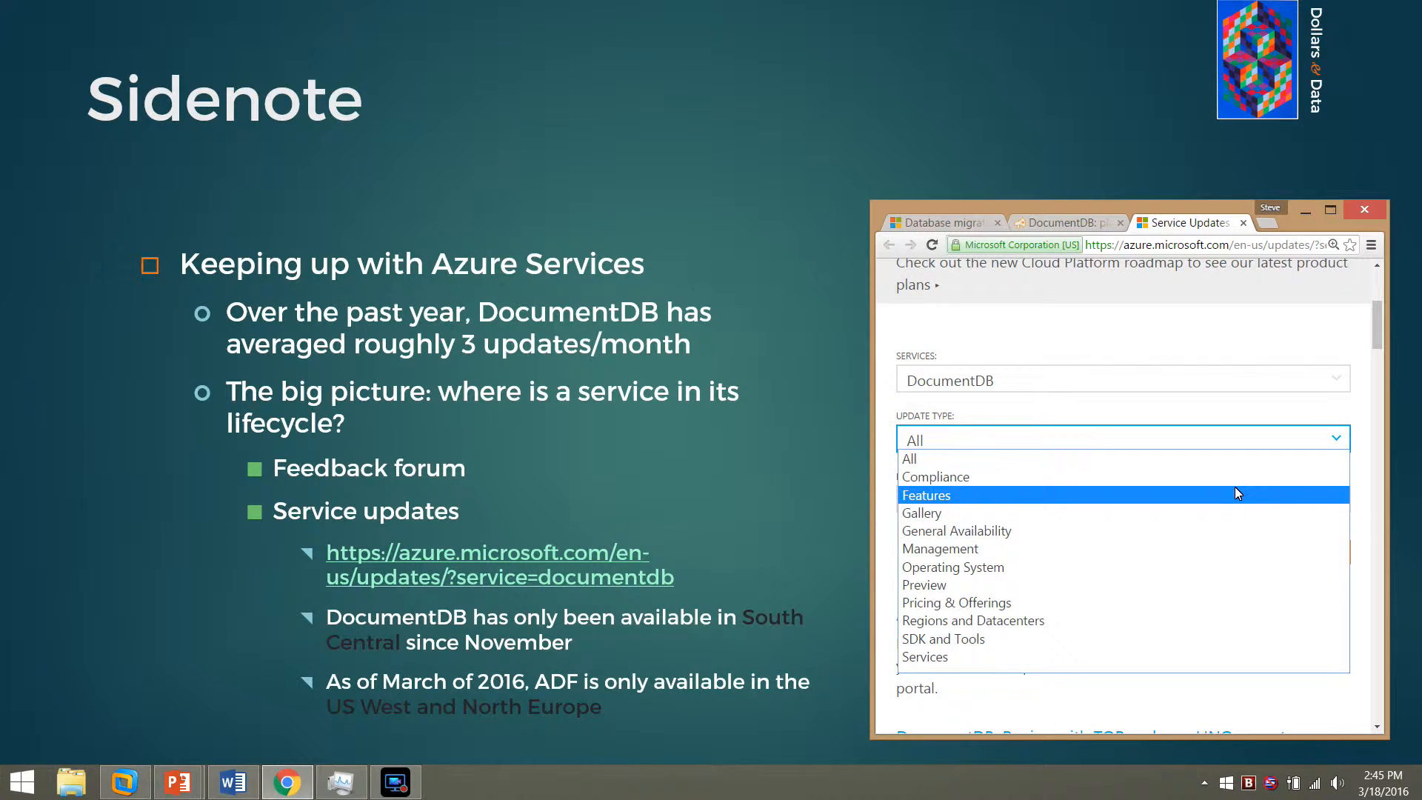
mouse_move(1235, 603)
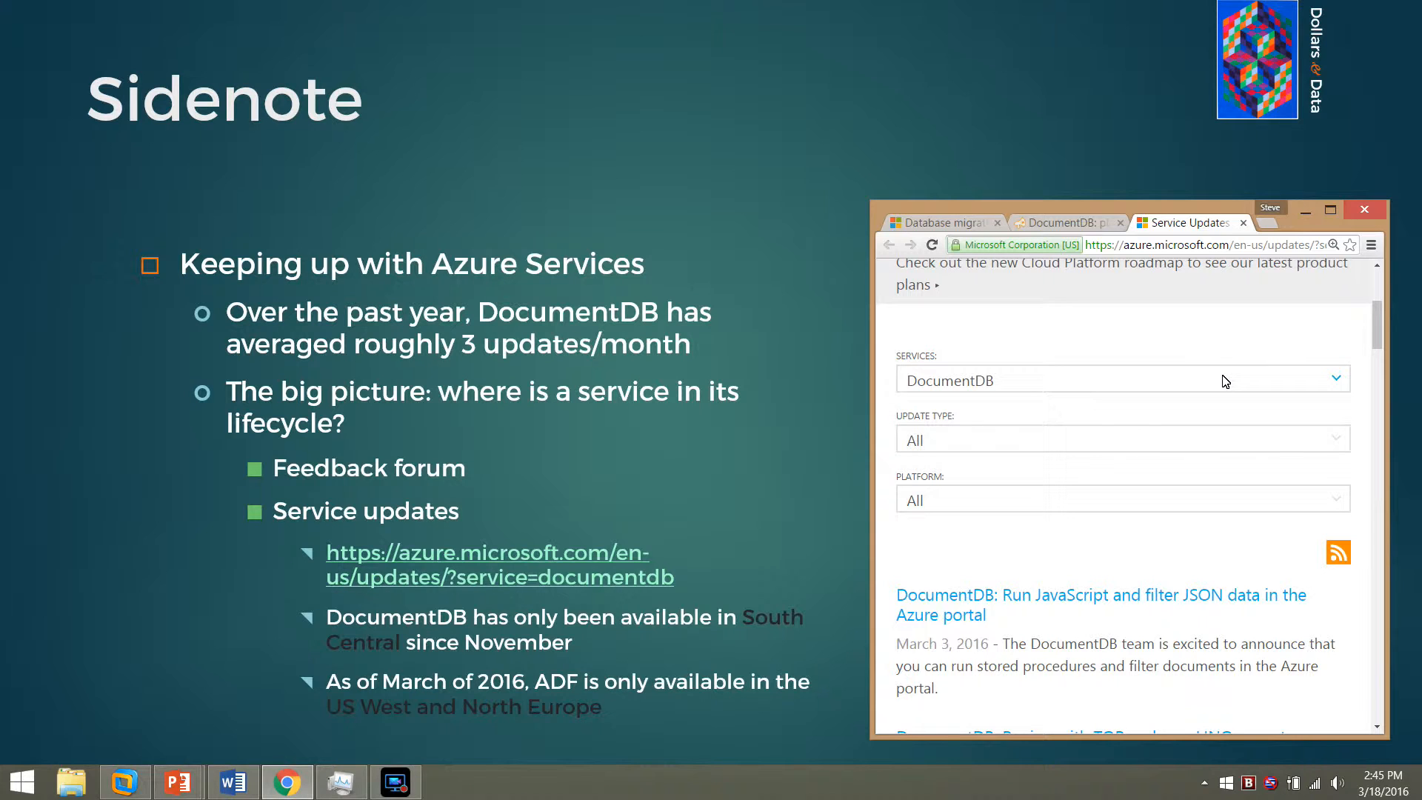
mouse_move(1224, 386)
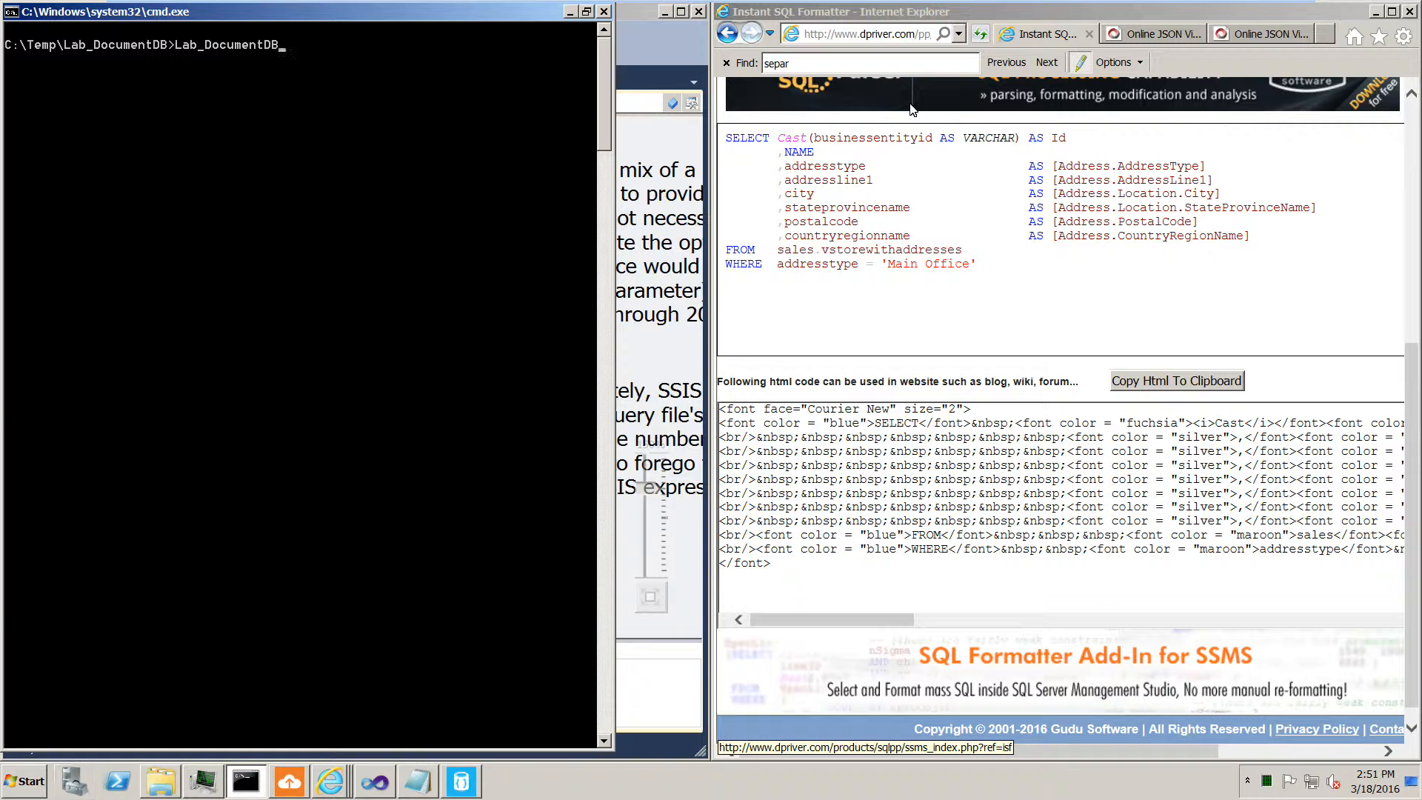
- Launch the migration tool and choose SQL as the import source with the query loaded from a file
click(460, 781)
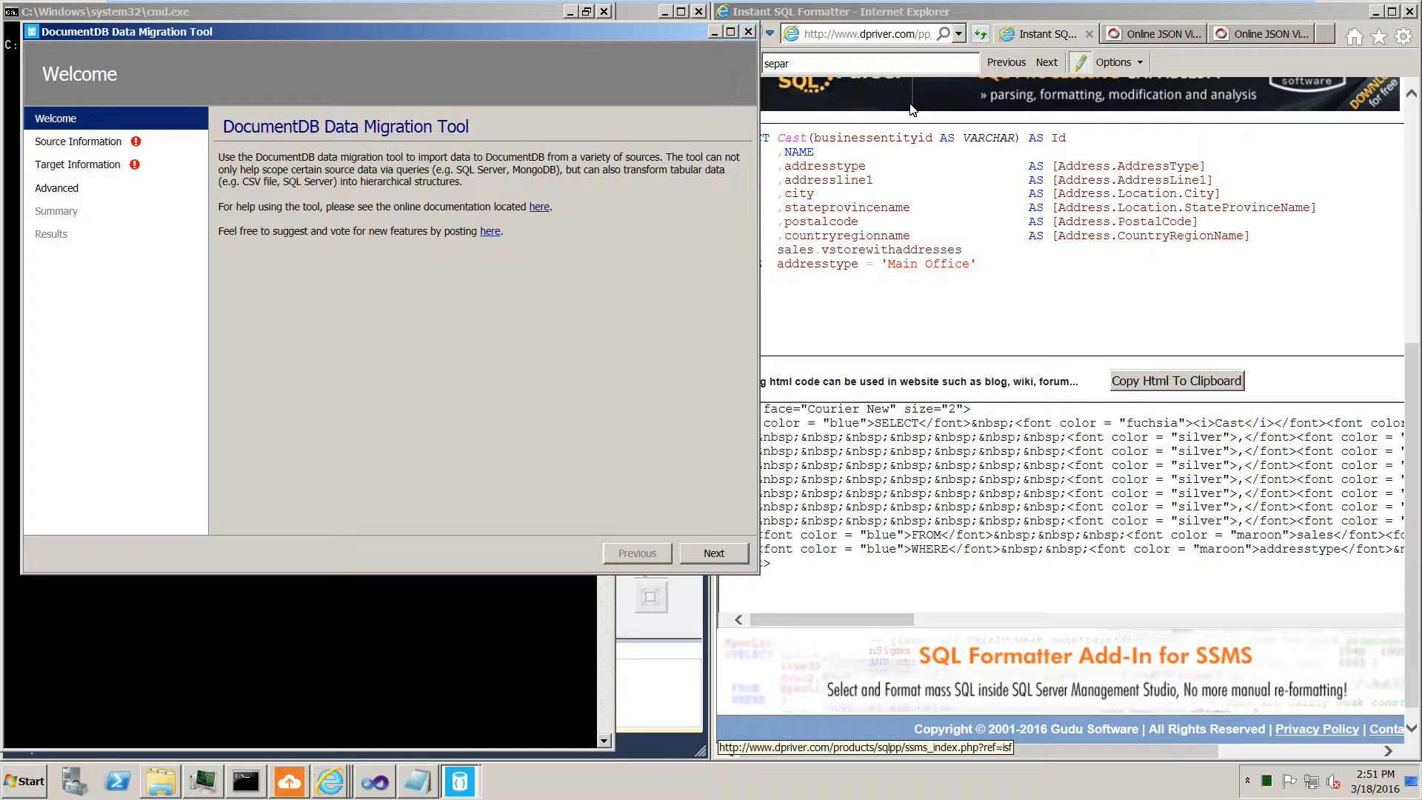
click(714, 553)
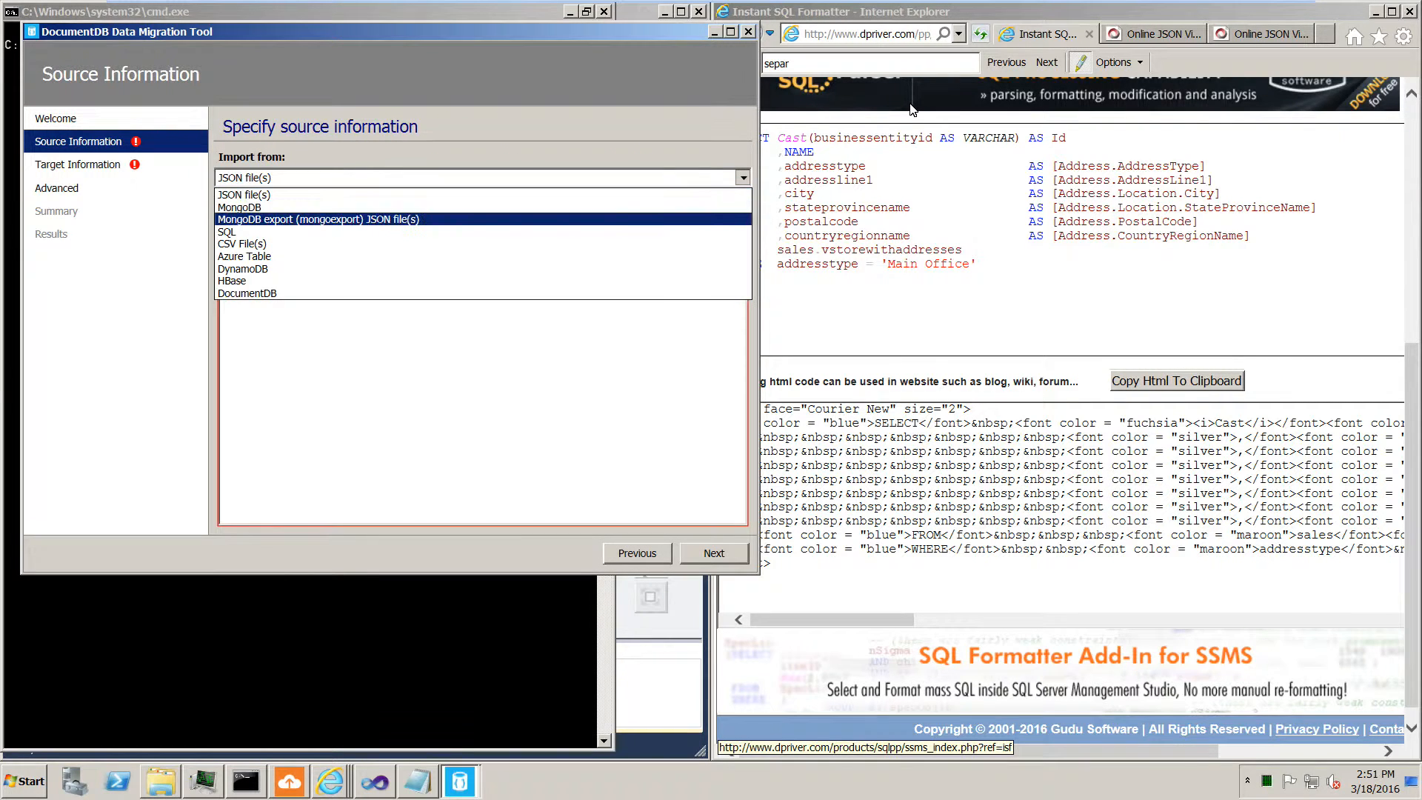
click(227, 231)
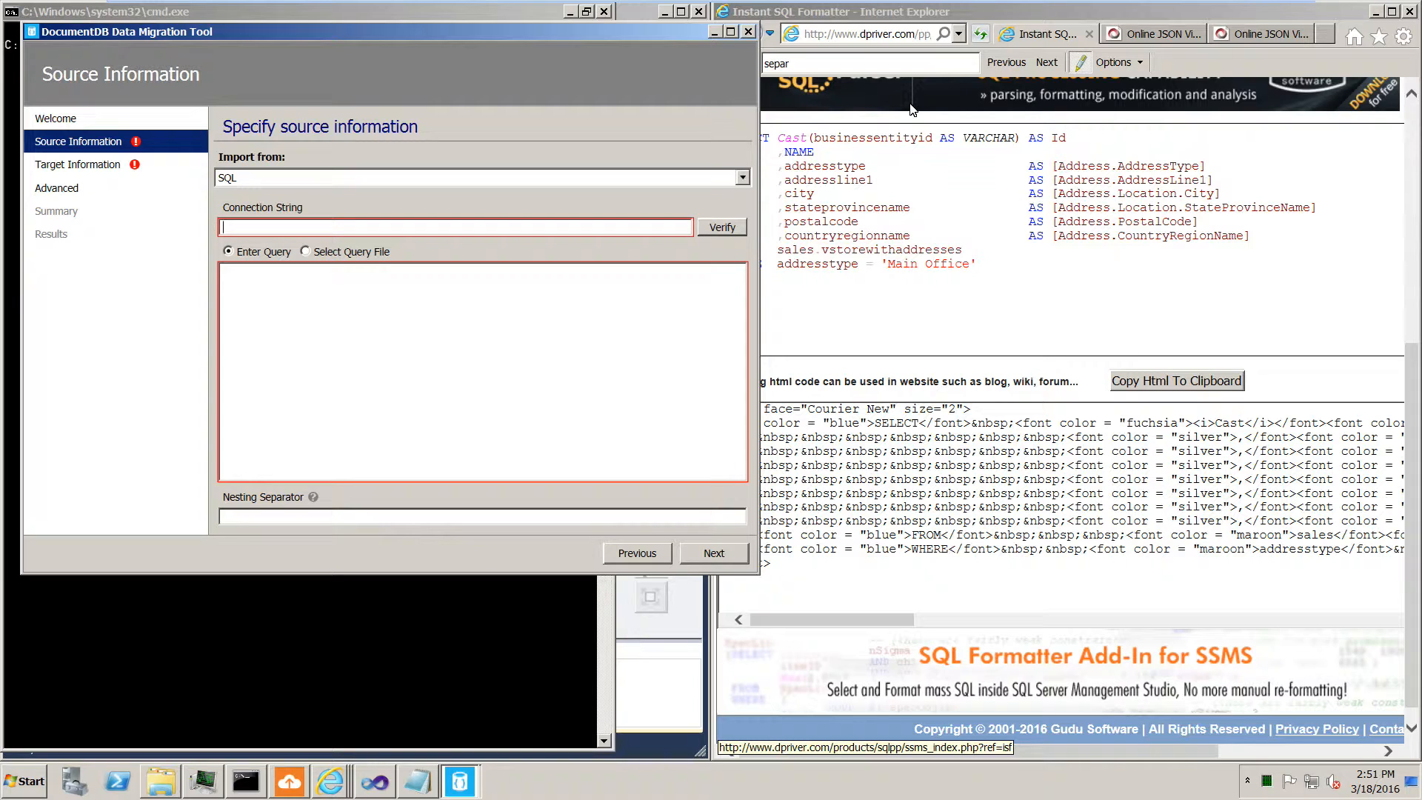
click(305, 252)
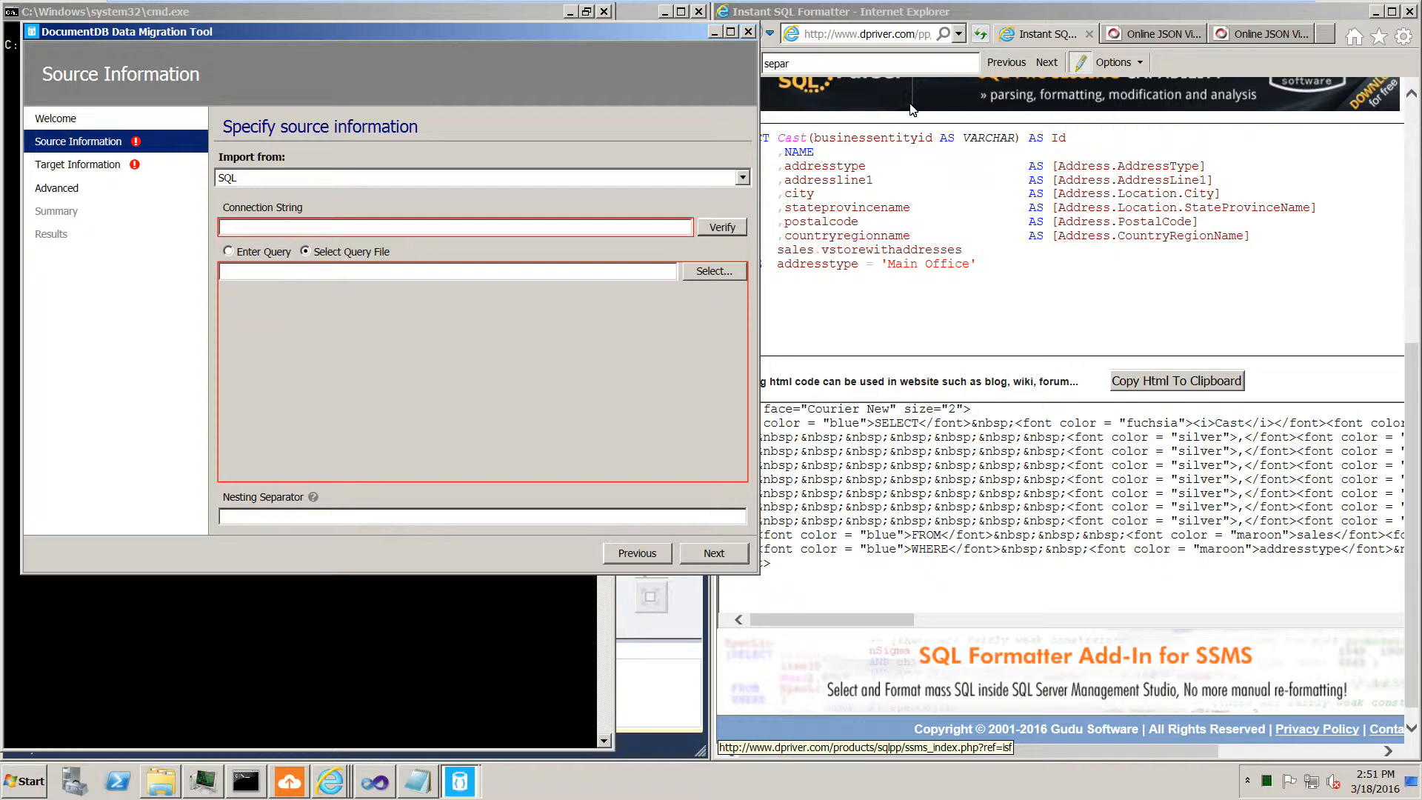
click(714, 553)
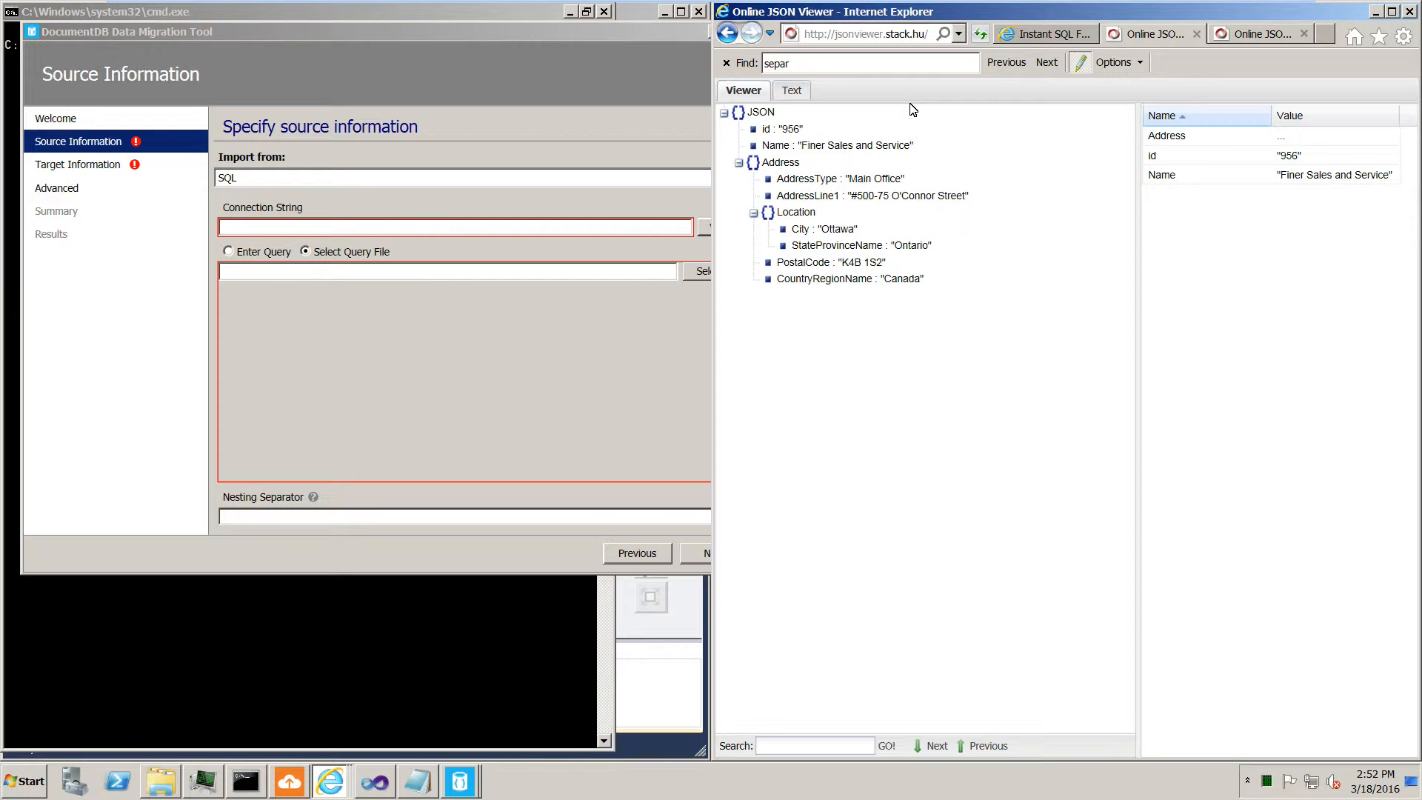
- Bring the migration tool window back to the front
click(1161, 34)
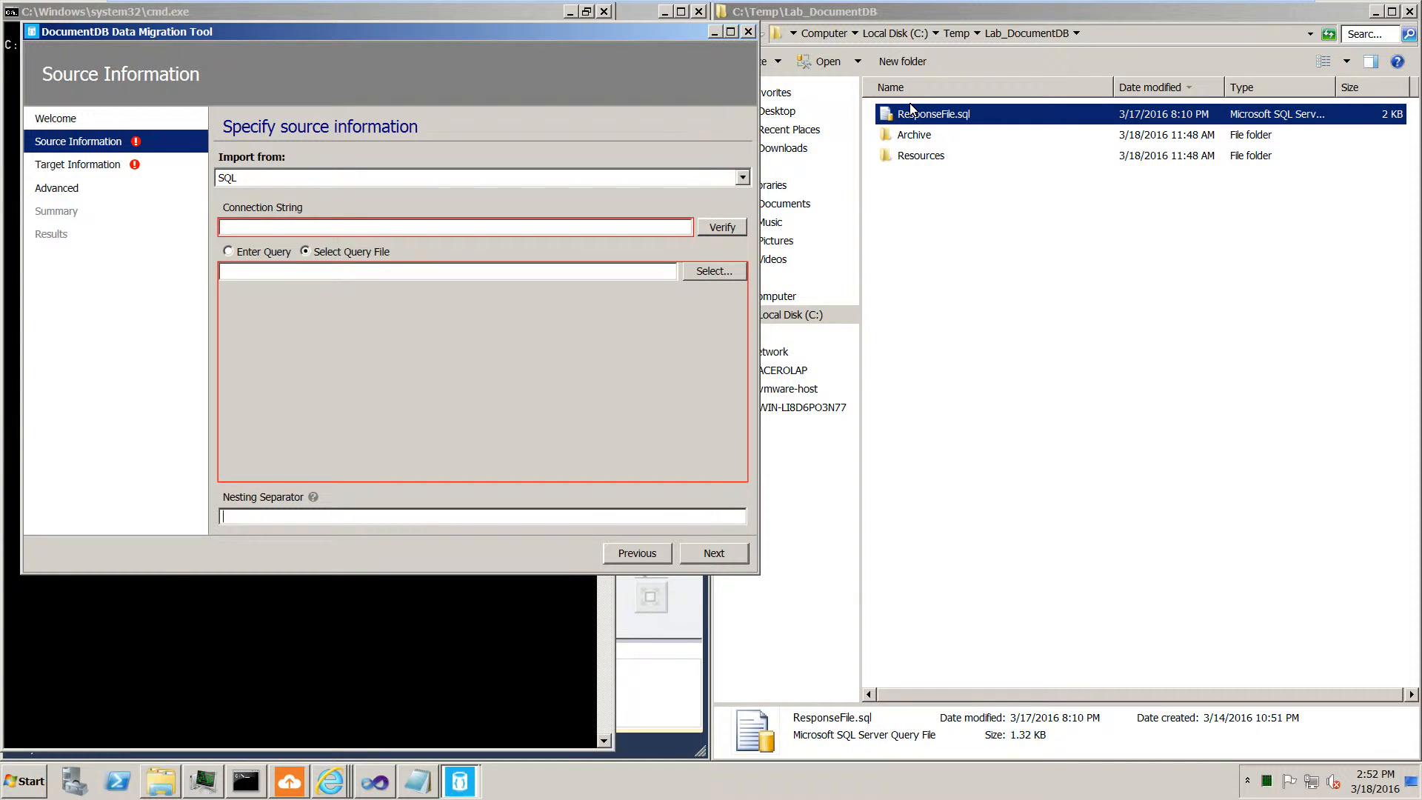
- Close the import wizard, leaving the command prompt and Lab_DocumentDB folder visible
click(713, 552)
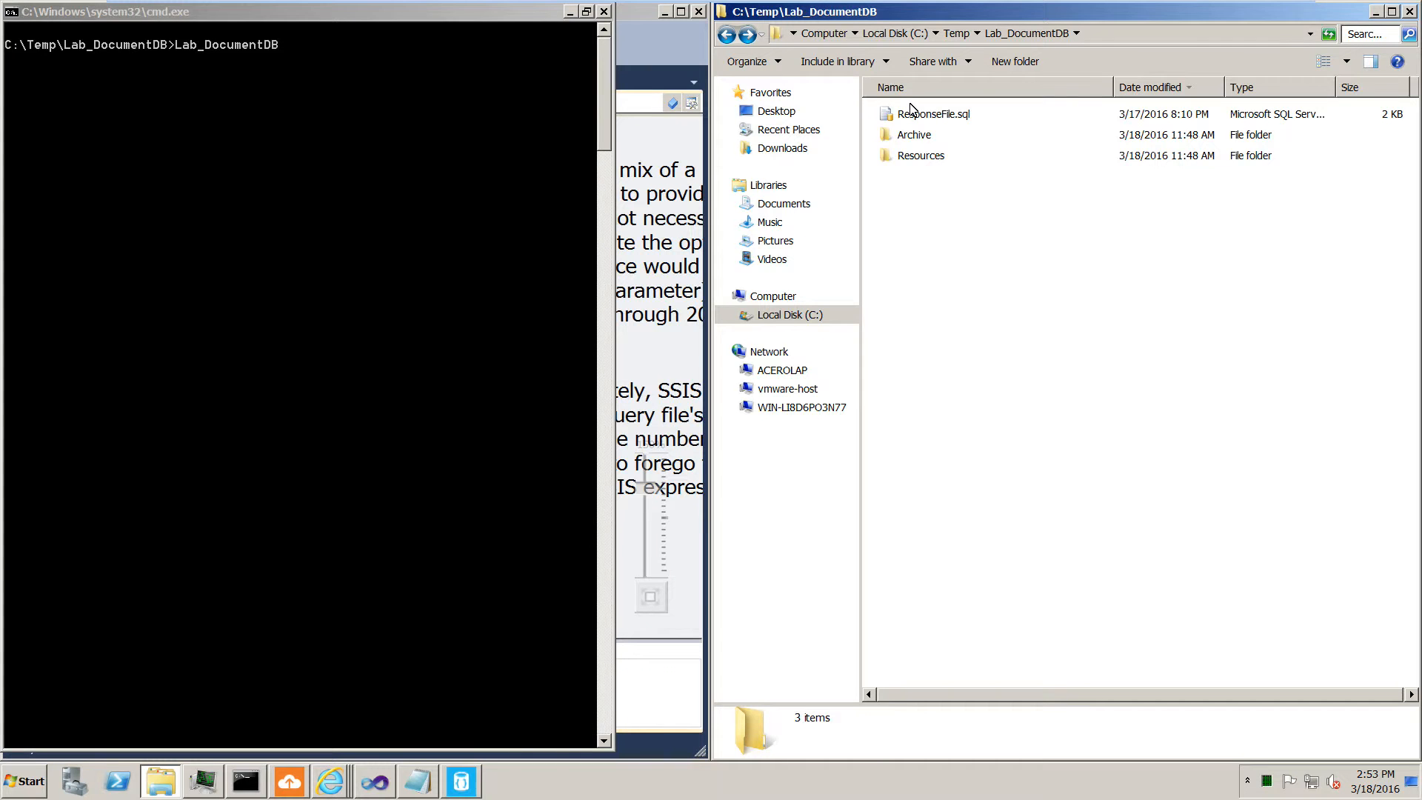
- Open the Archive folder and run the Lab_DocumentDB script from the command prompt
double_click(920, 155)
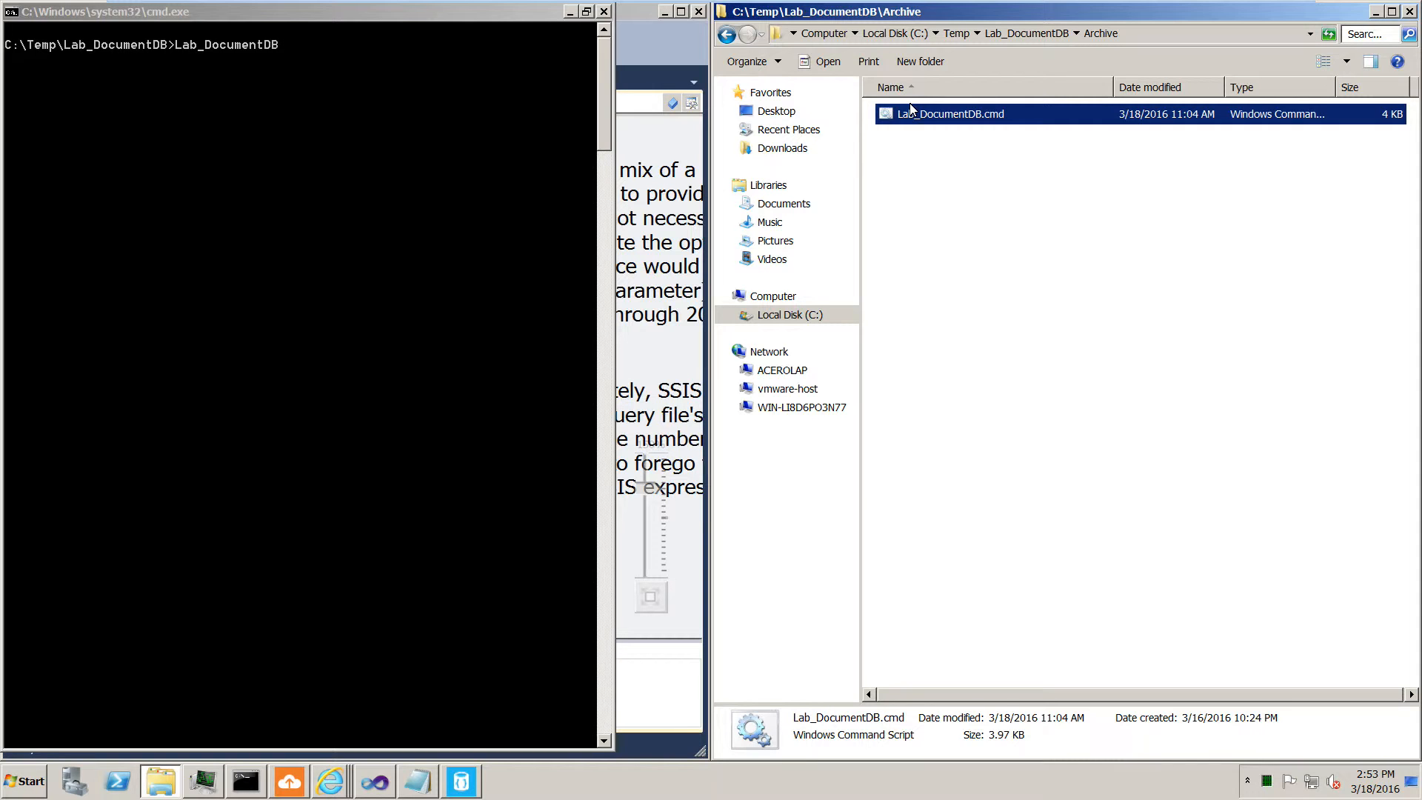
click(726, 34)
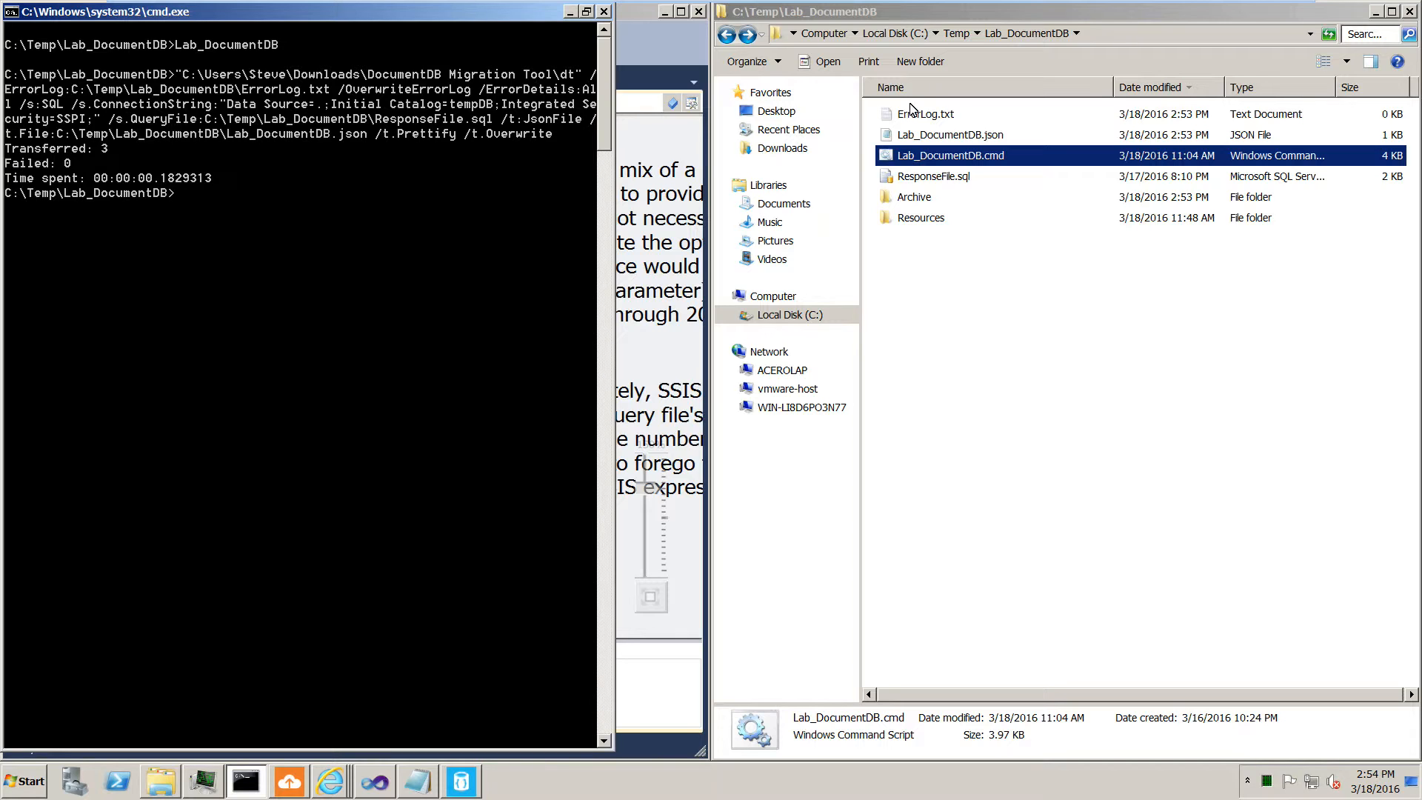
right_click(950, 156)
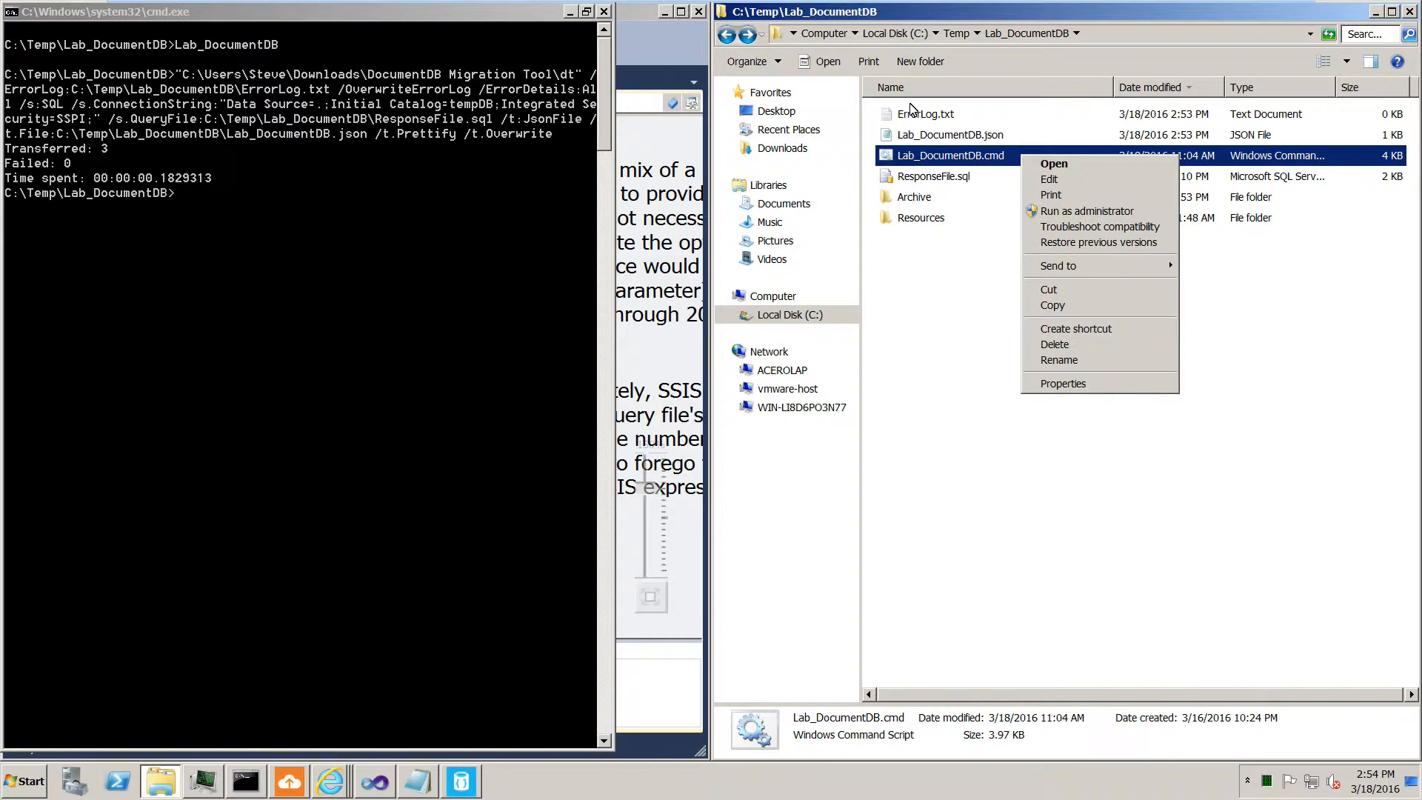
click(1049, 179)
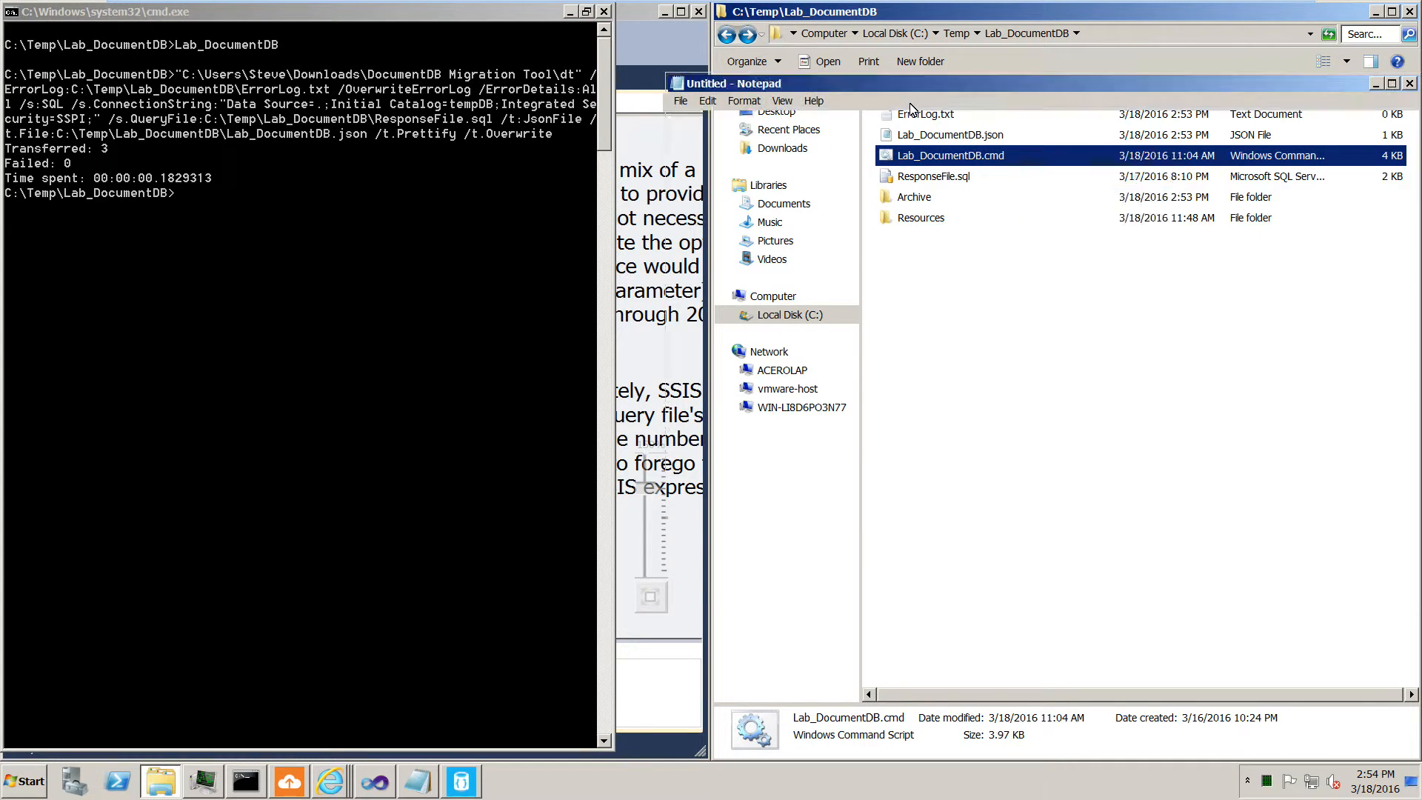
double_click(949, 156)
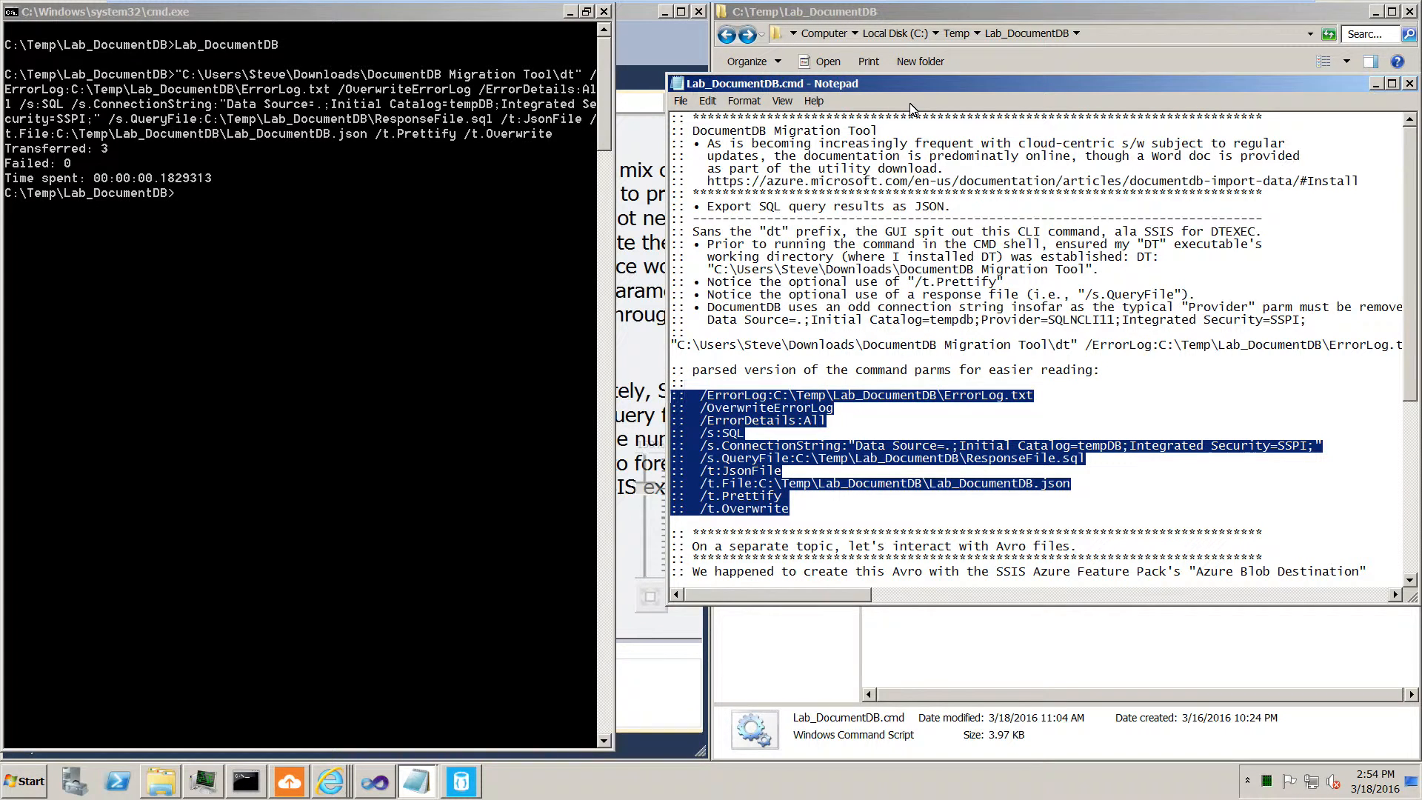
click(744, 508)
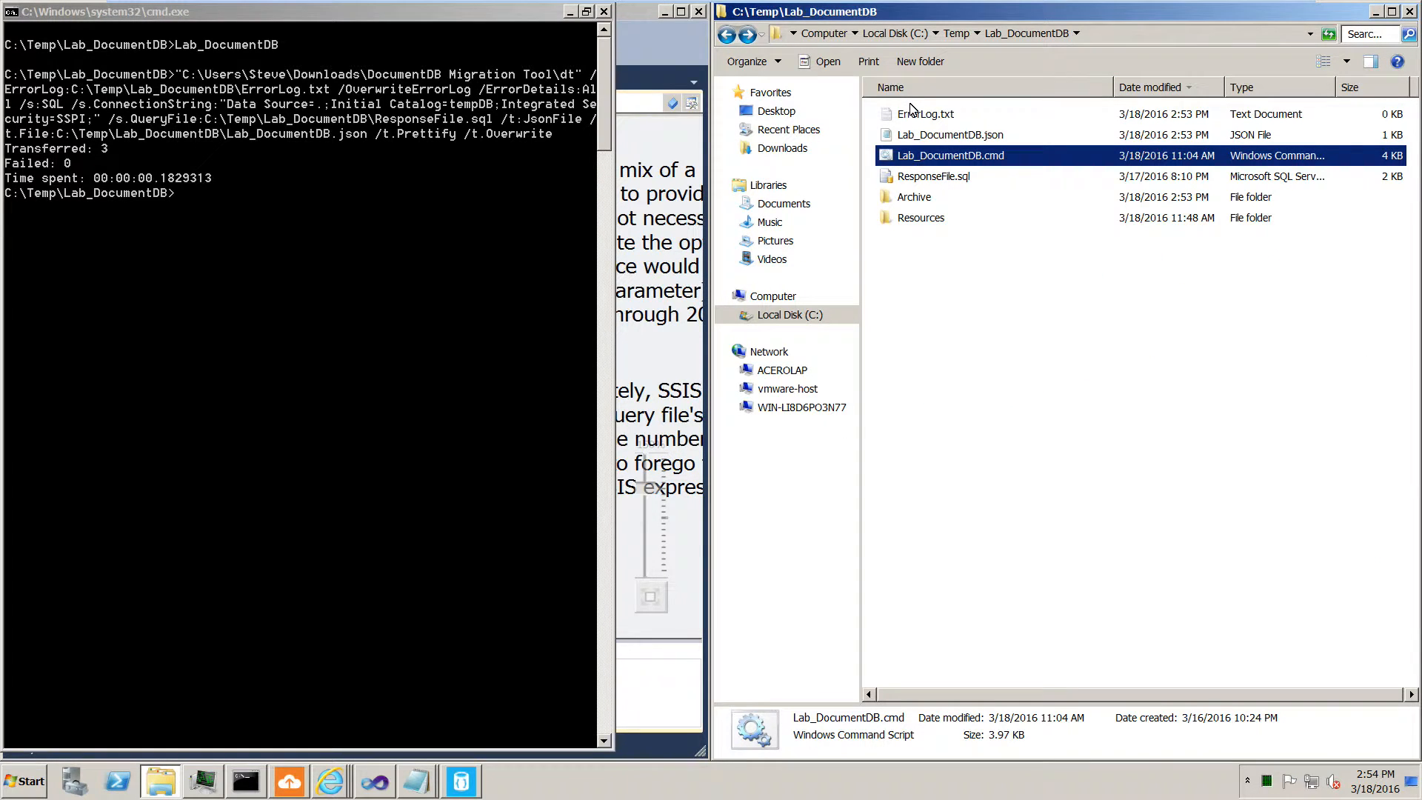
- Delete the generated Lab_DocumentDB.json from the Lab_DocumentDB folder
double_click(933, 177)
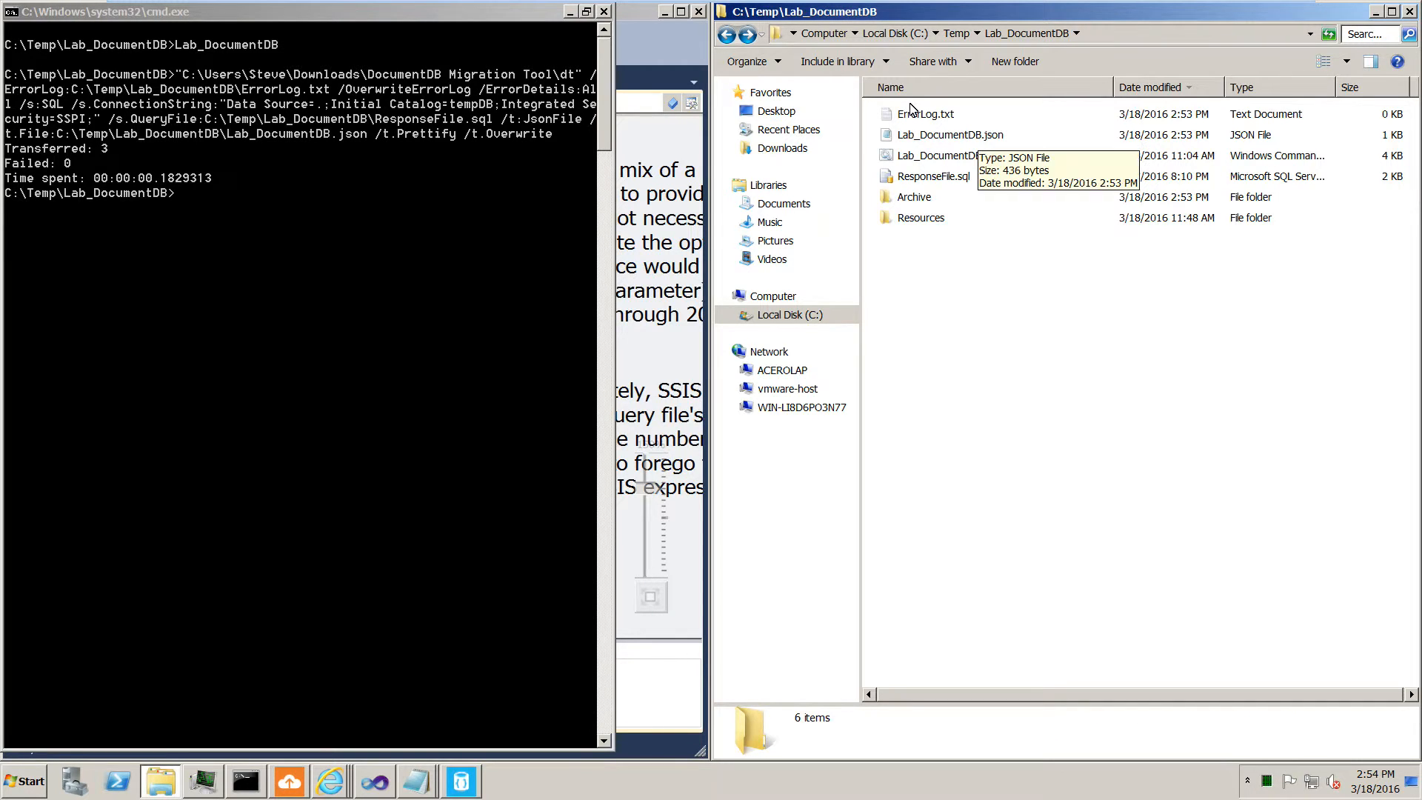
right_click(948, 135)
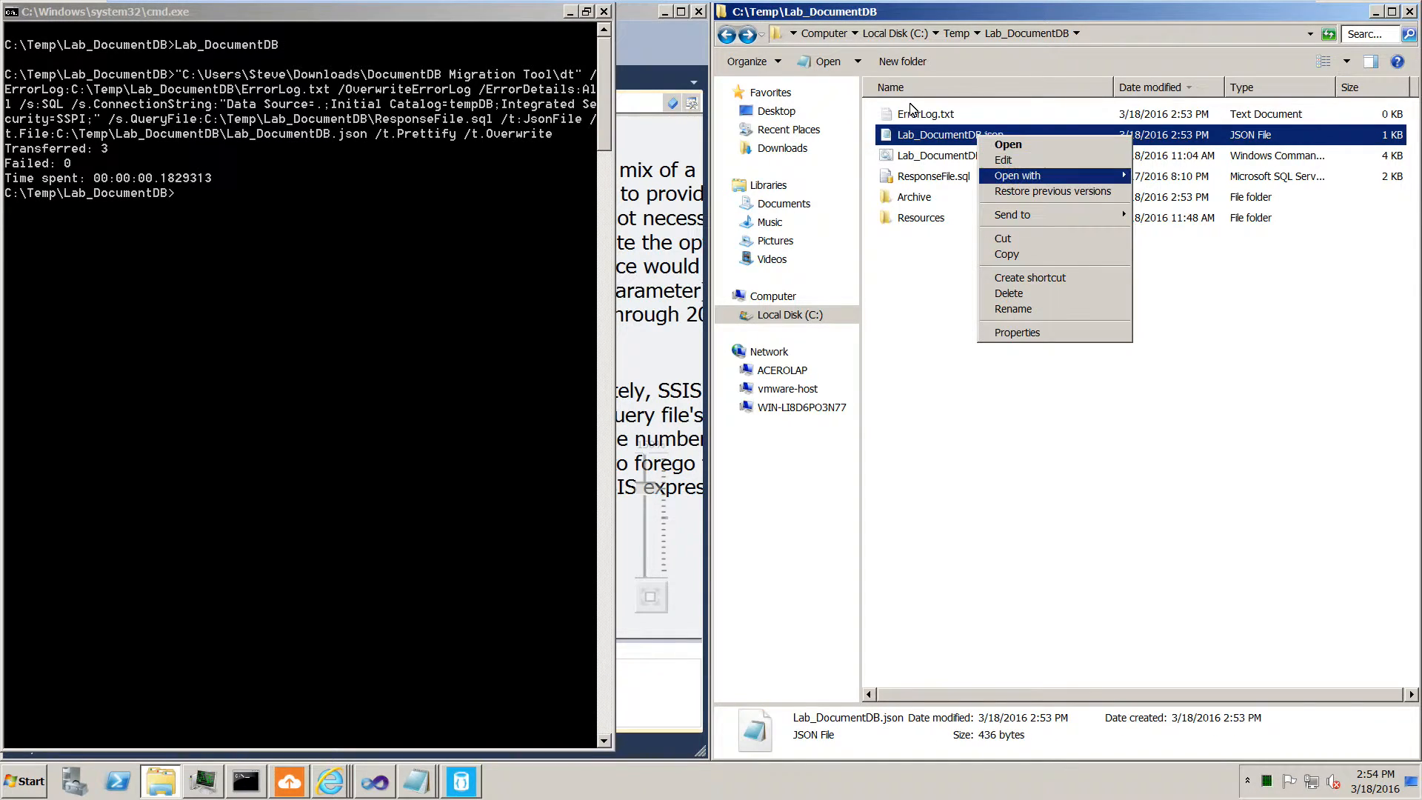
click(1007, 144)
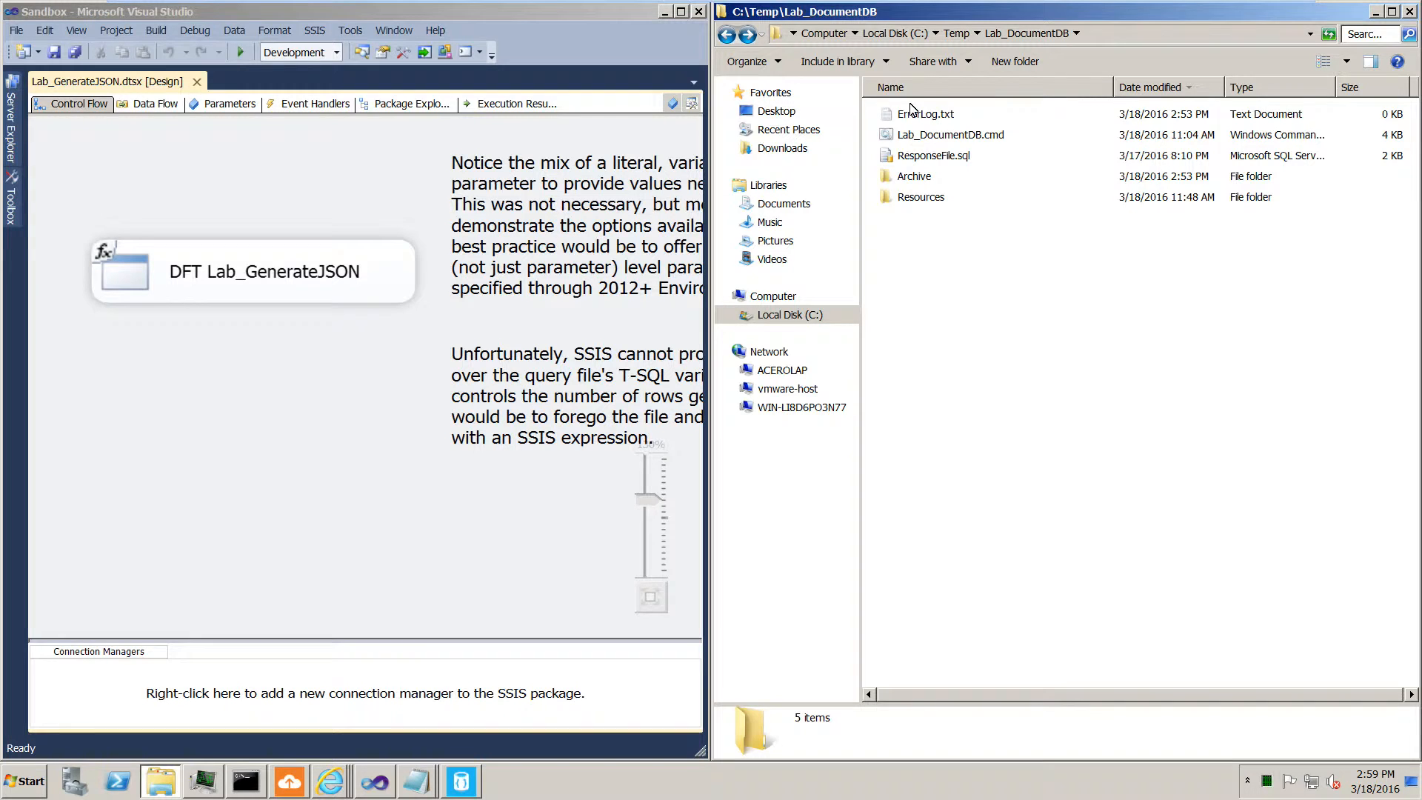
mouse_move(951, 134)
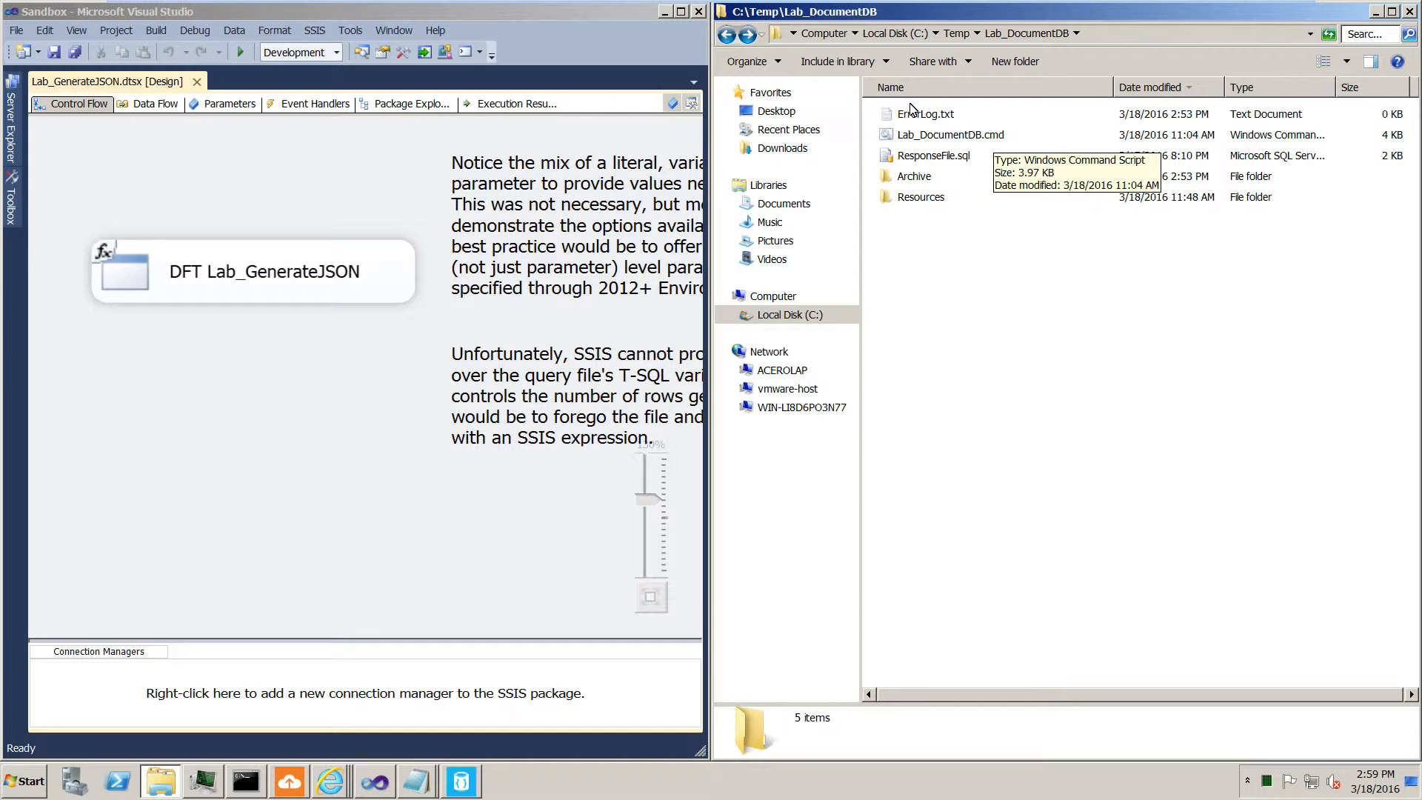
right_click(253, 272)
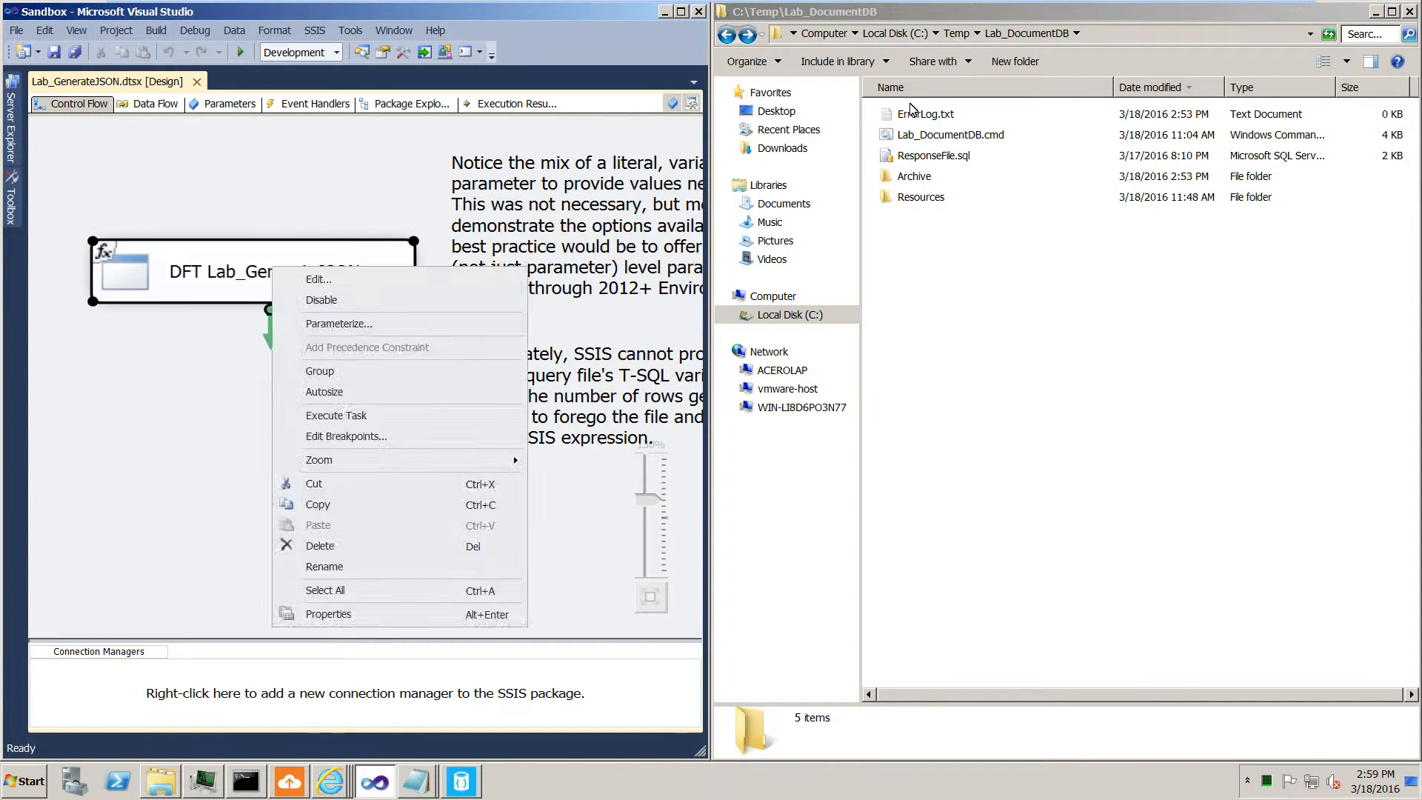
click(318, 278)
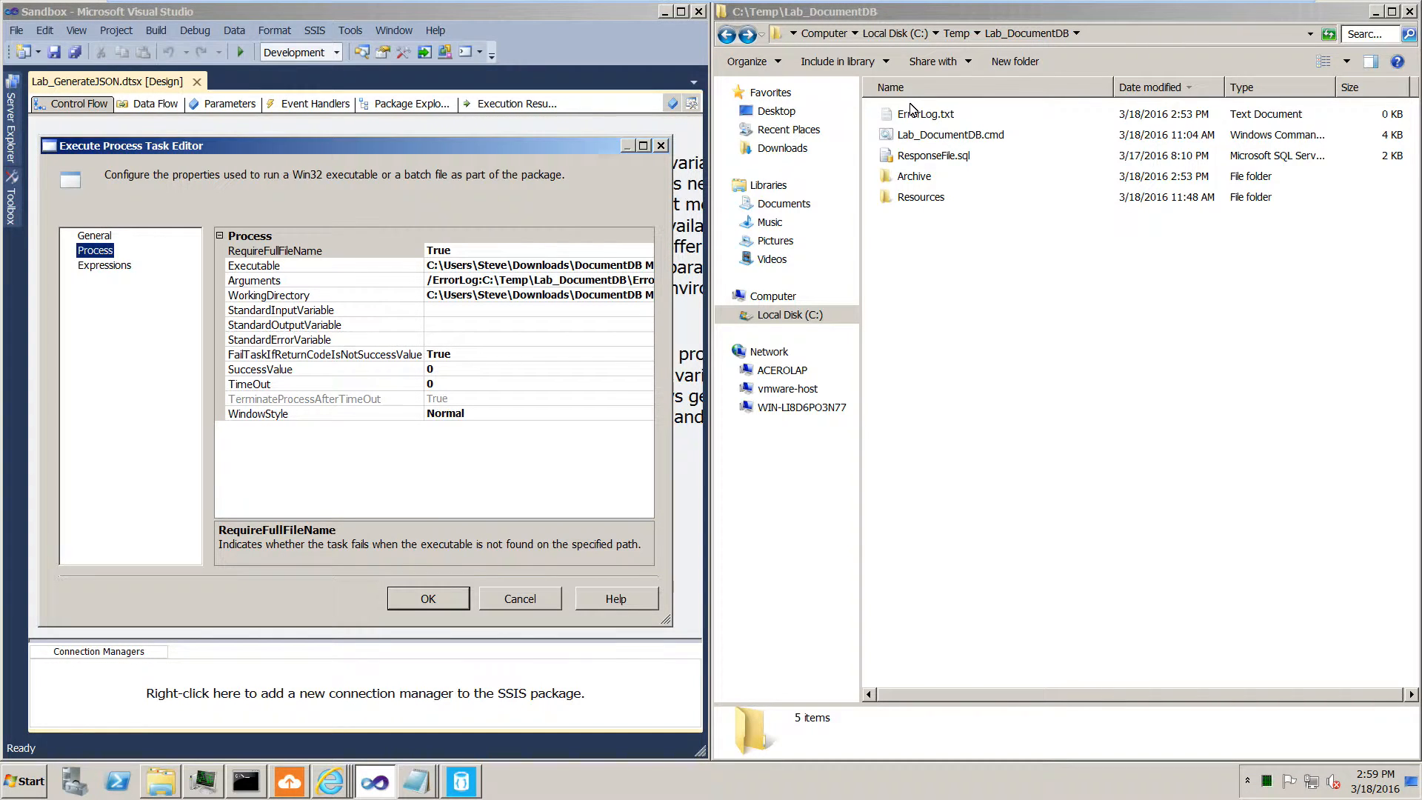
click(539, 295)
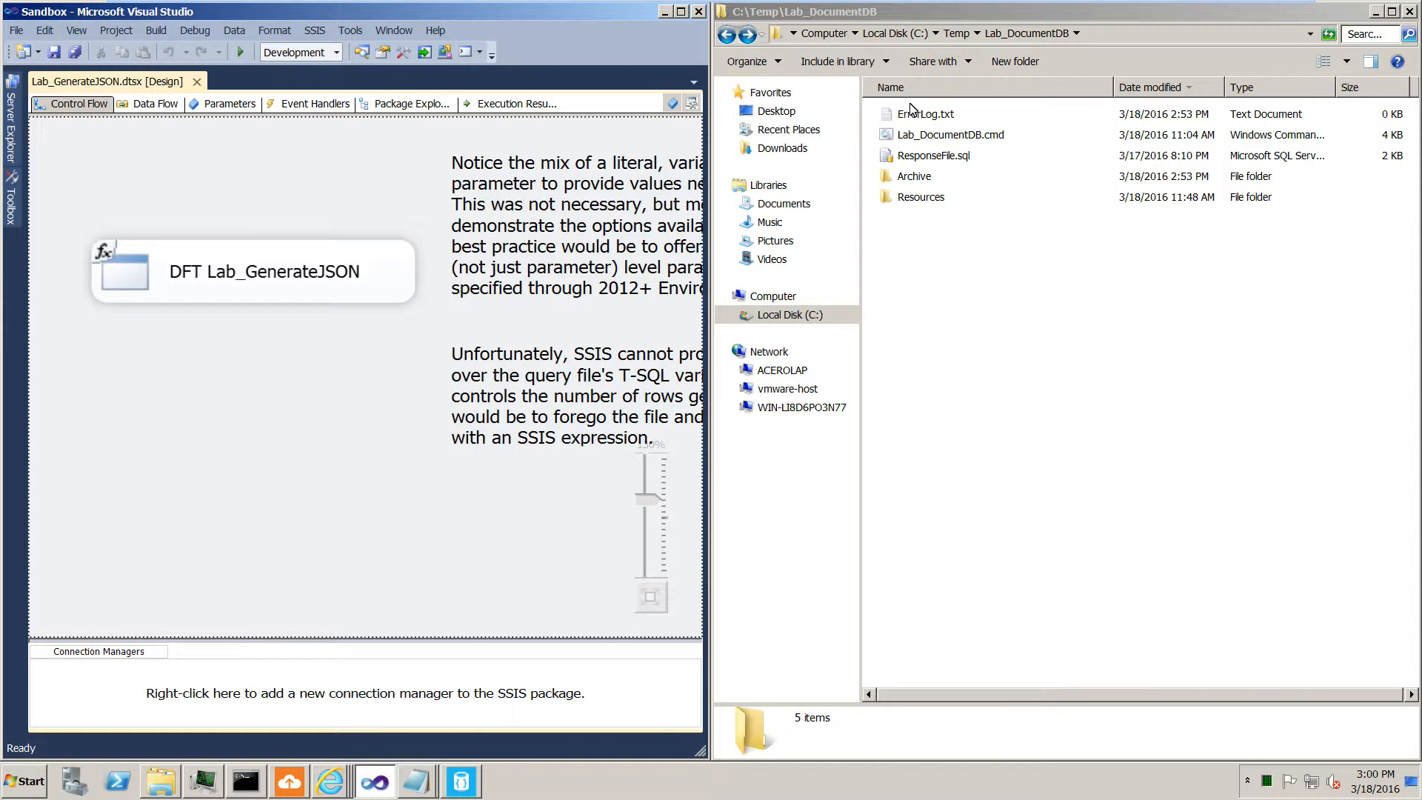
- Run the SSIS package to regenerate Lab_DocumentDB.json, then open ResponseFile.sql in Notepad
click(240, 52)
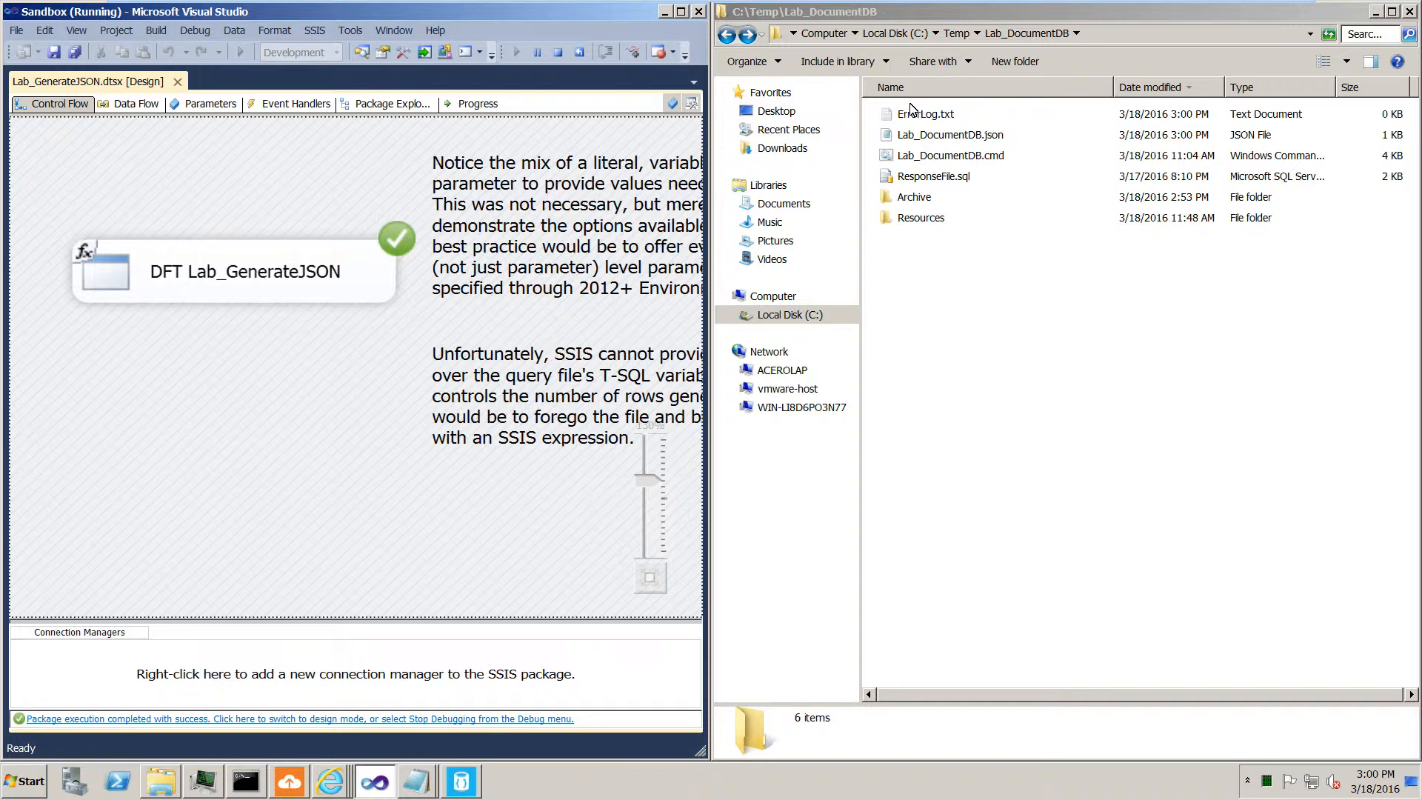
double_click(950, 135)
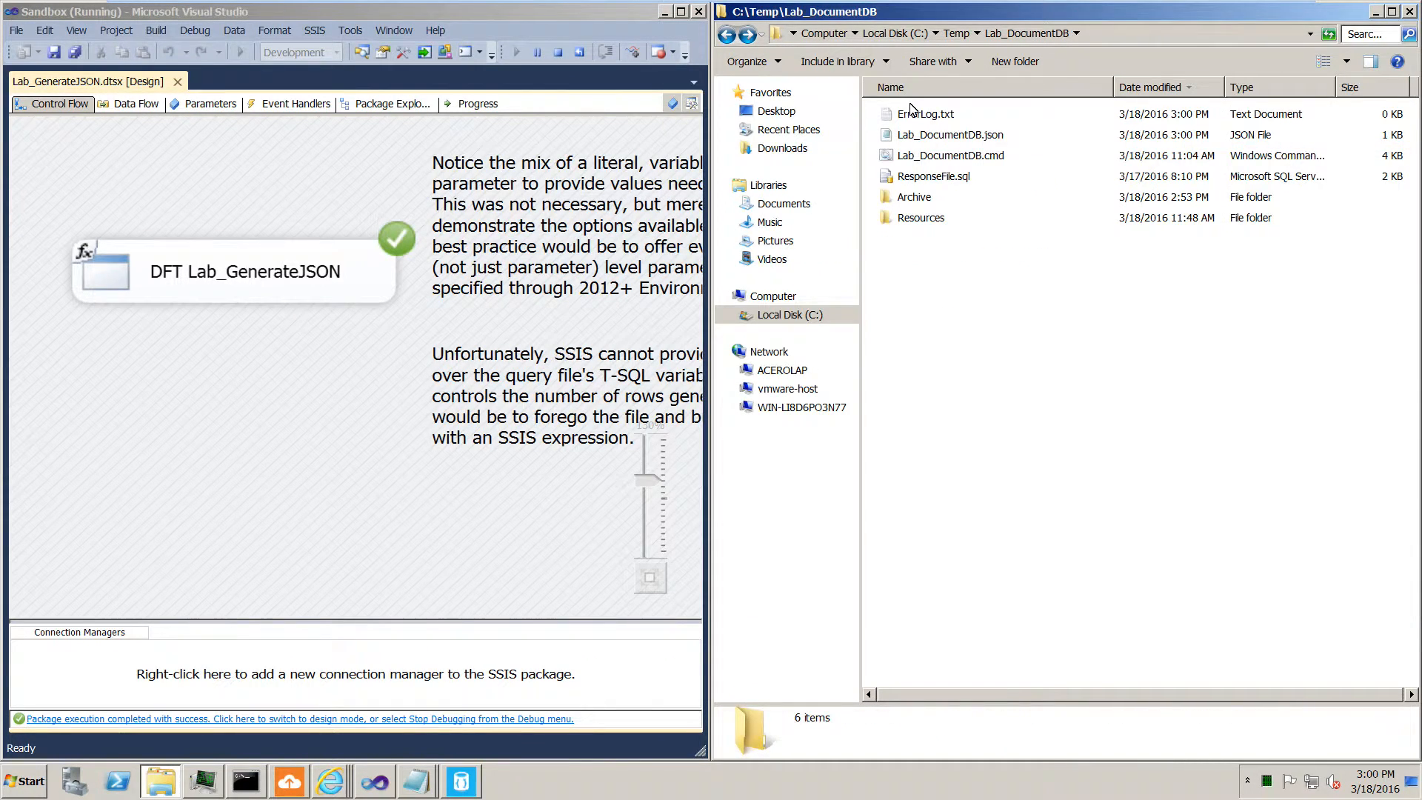
double_click(932, 176)
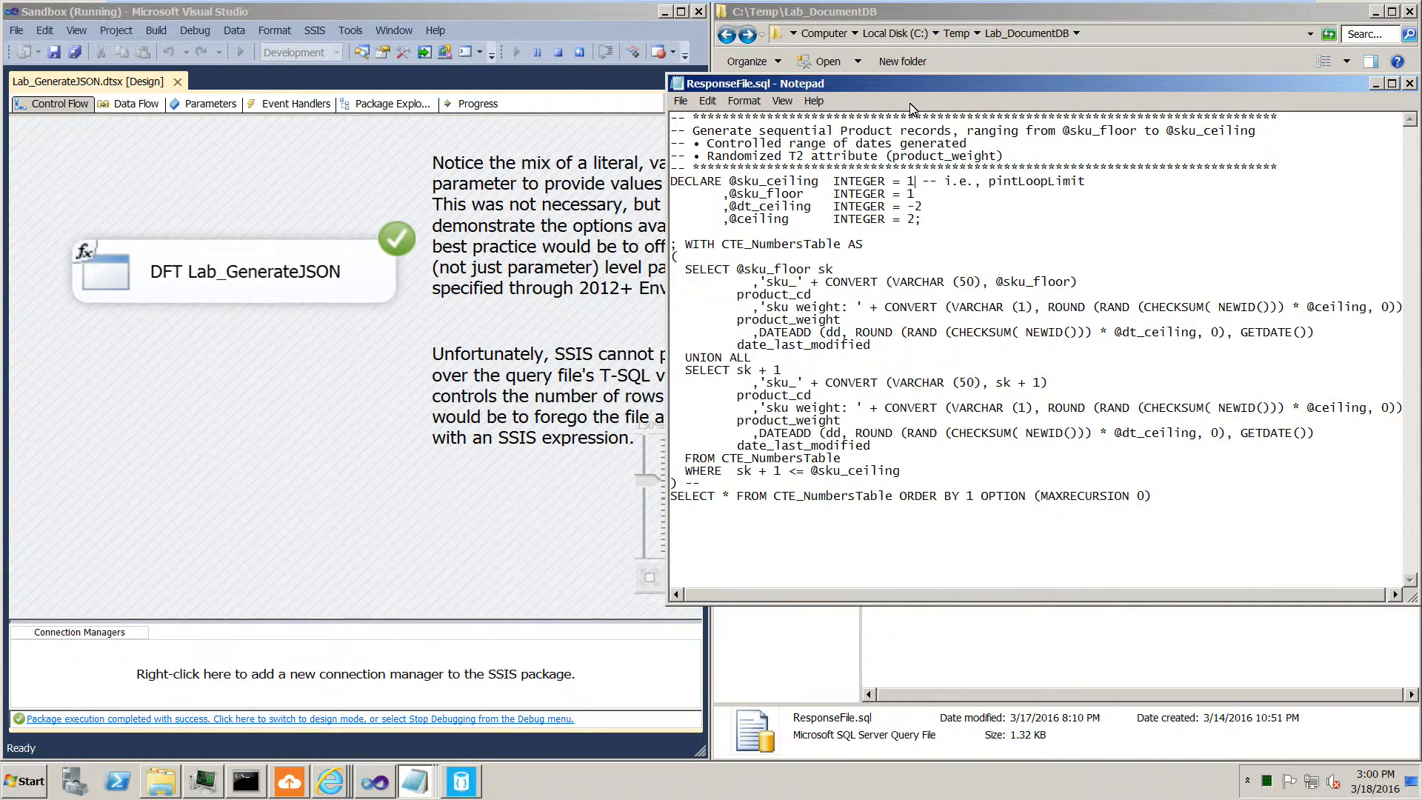
text(000000)
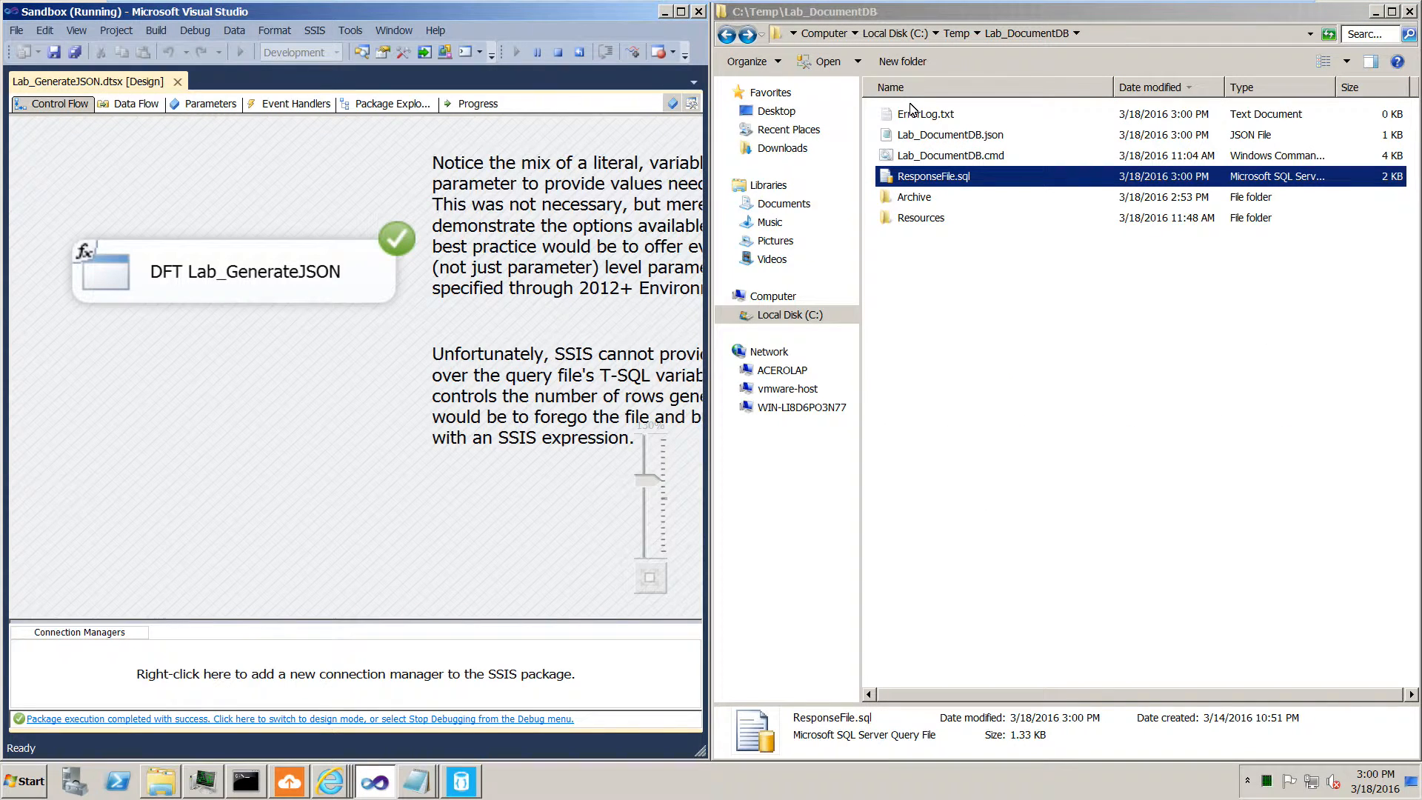
click(297, 718)
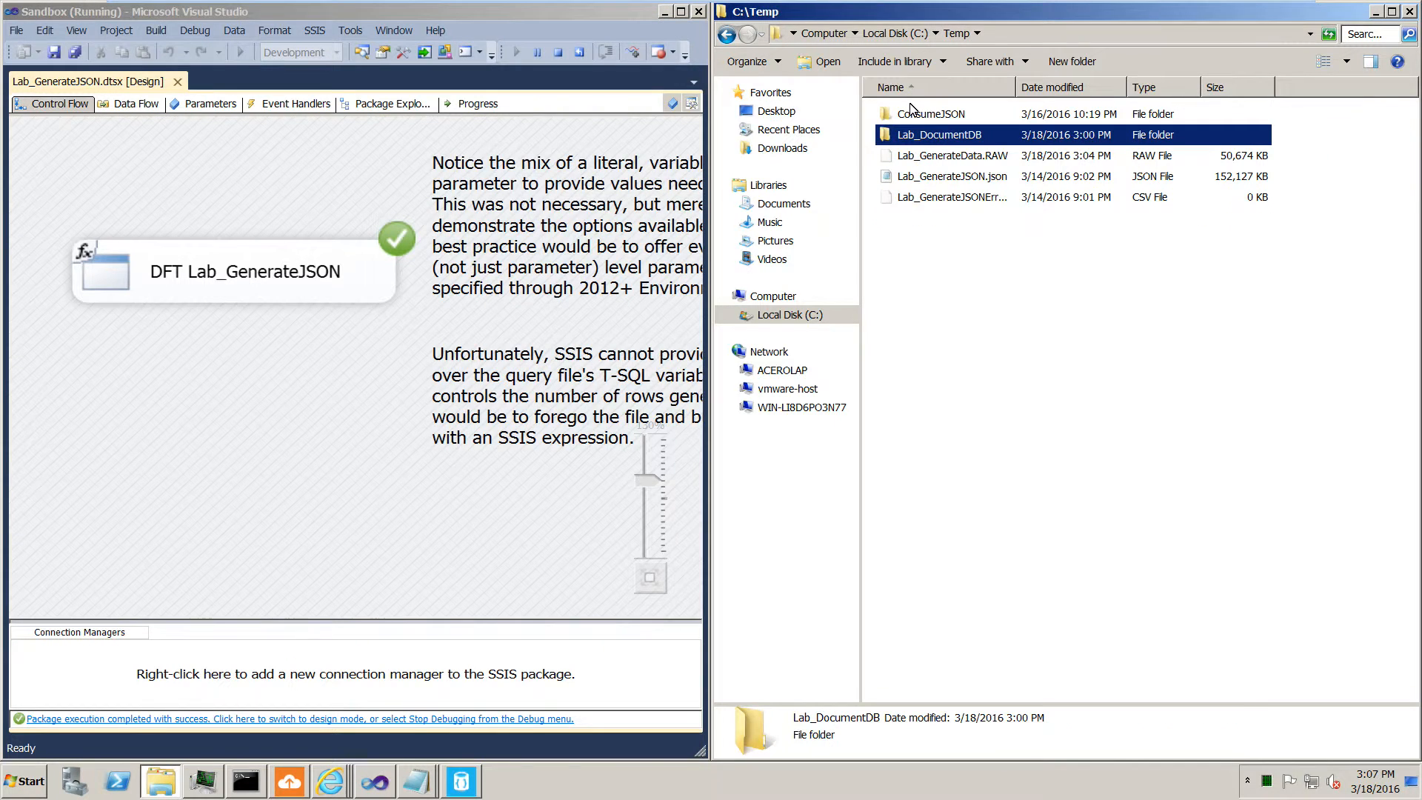
click(951, 155)
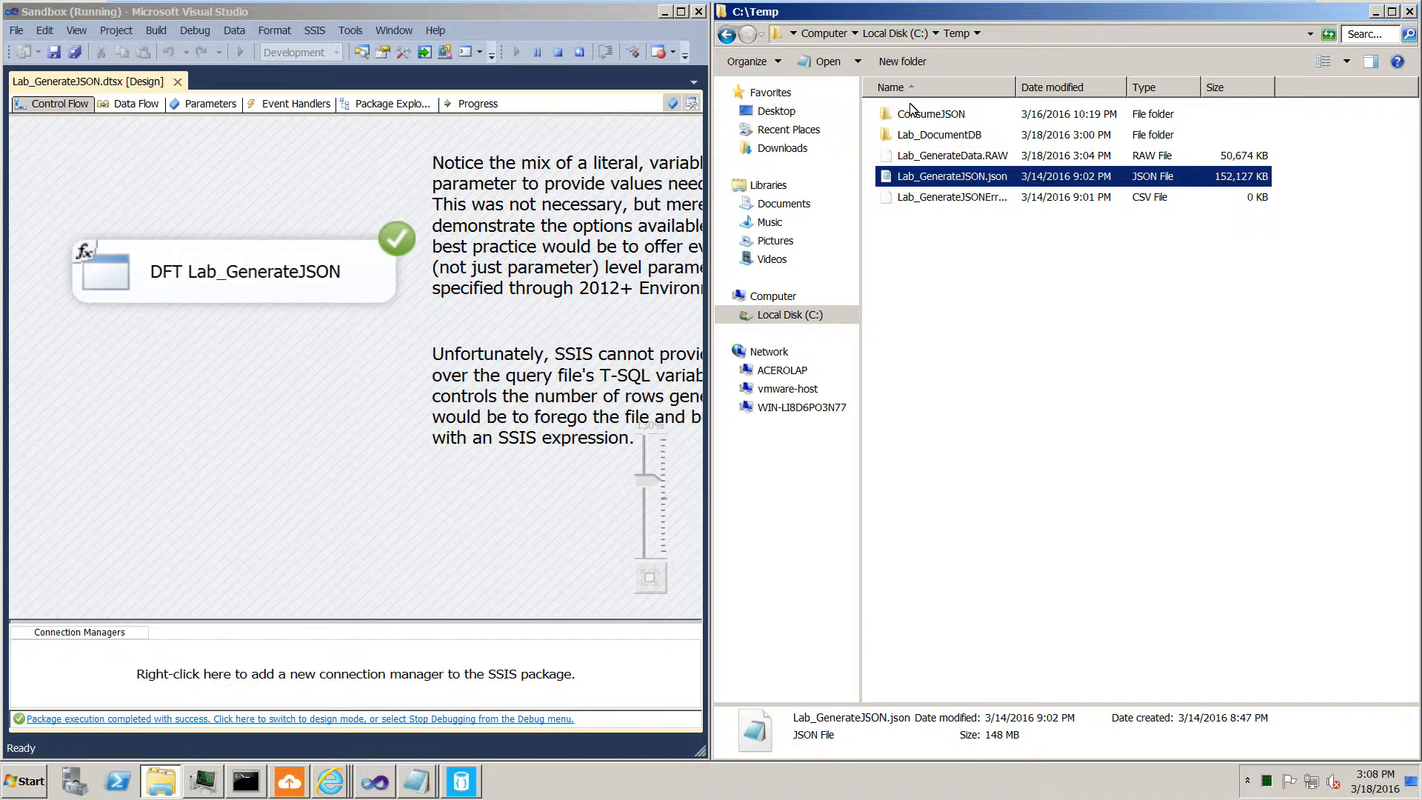
click(953, 155)
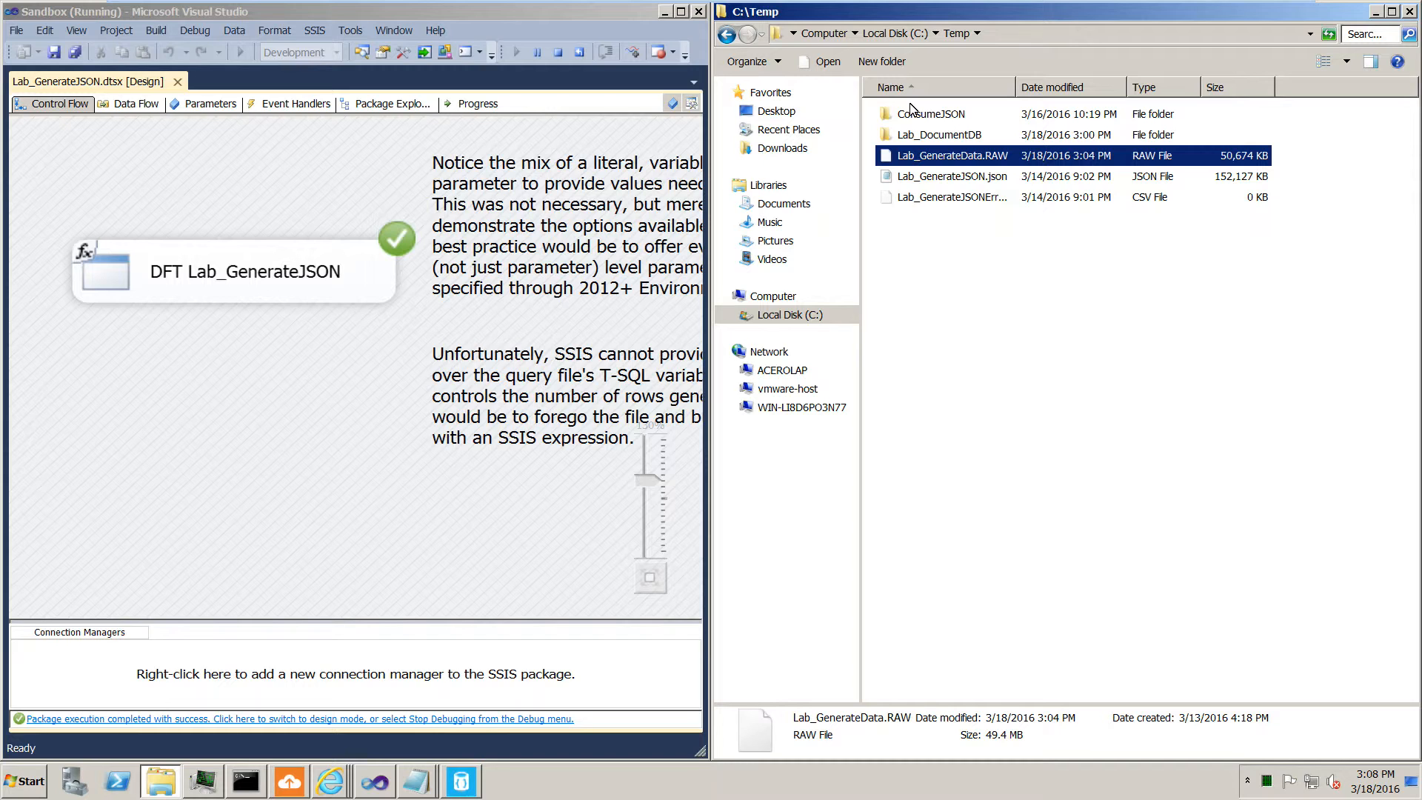
mouse_move(921, 378)
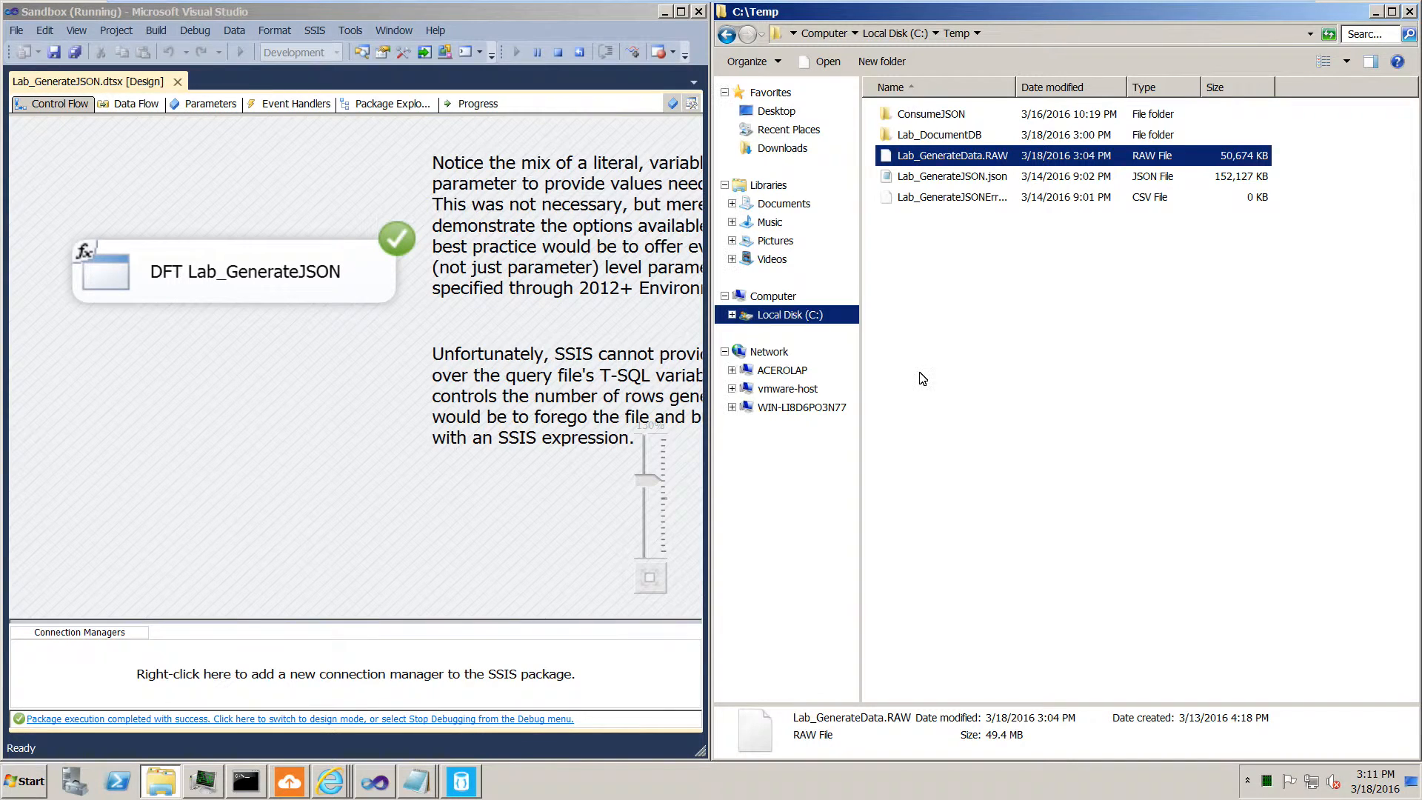